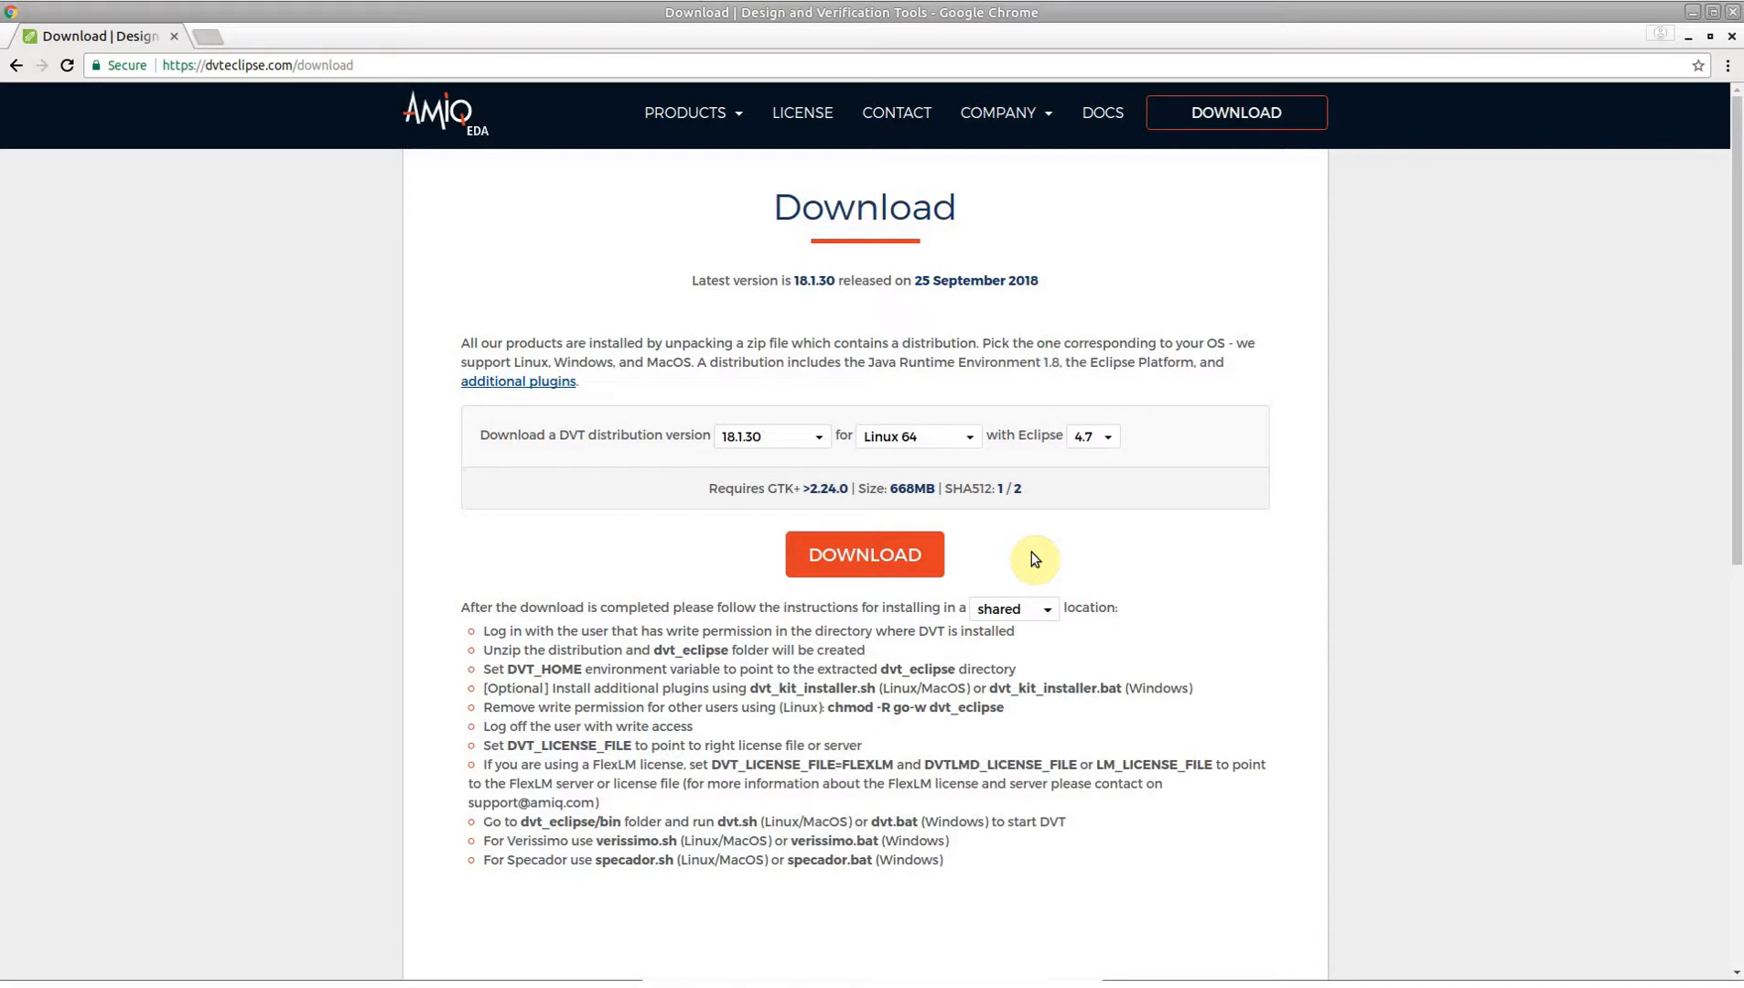
mouse_move(537, 382)
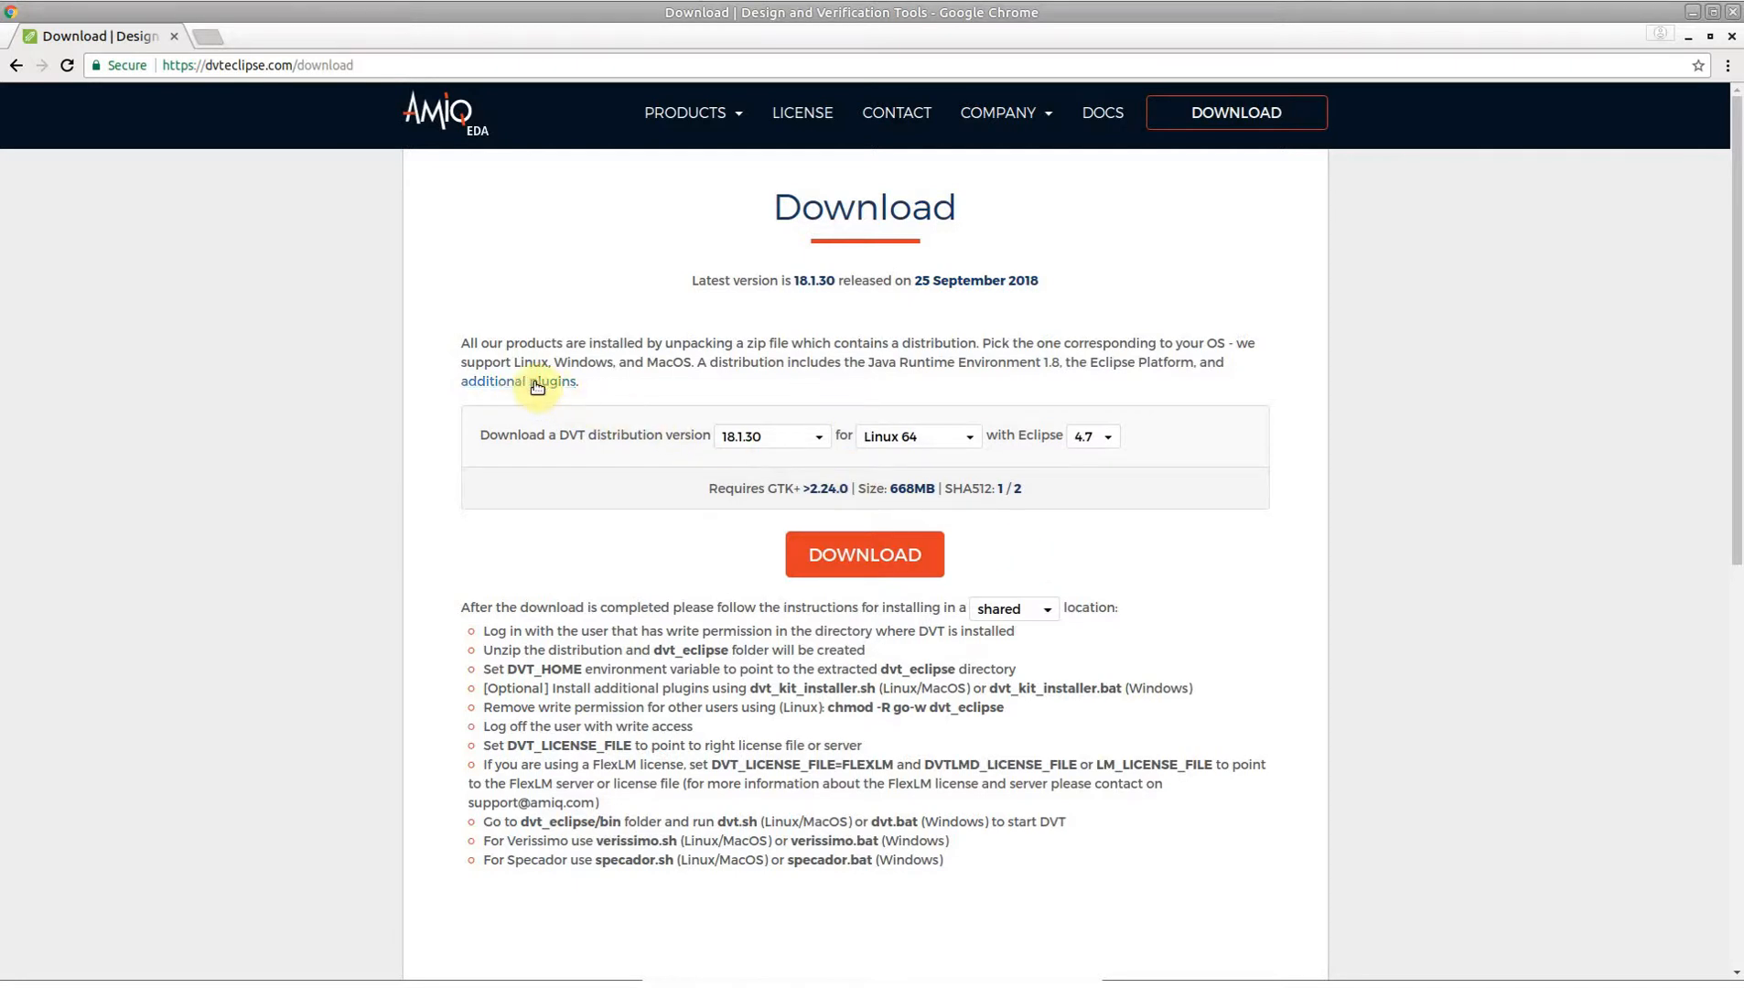
Expand the additional plugins list on the DVT download page, showing GIT: Eclipse EGit.
click(518, 381)
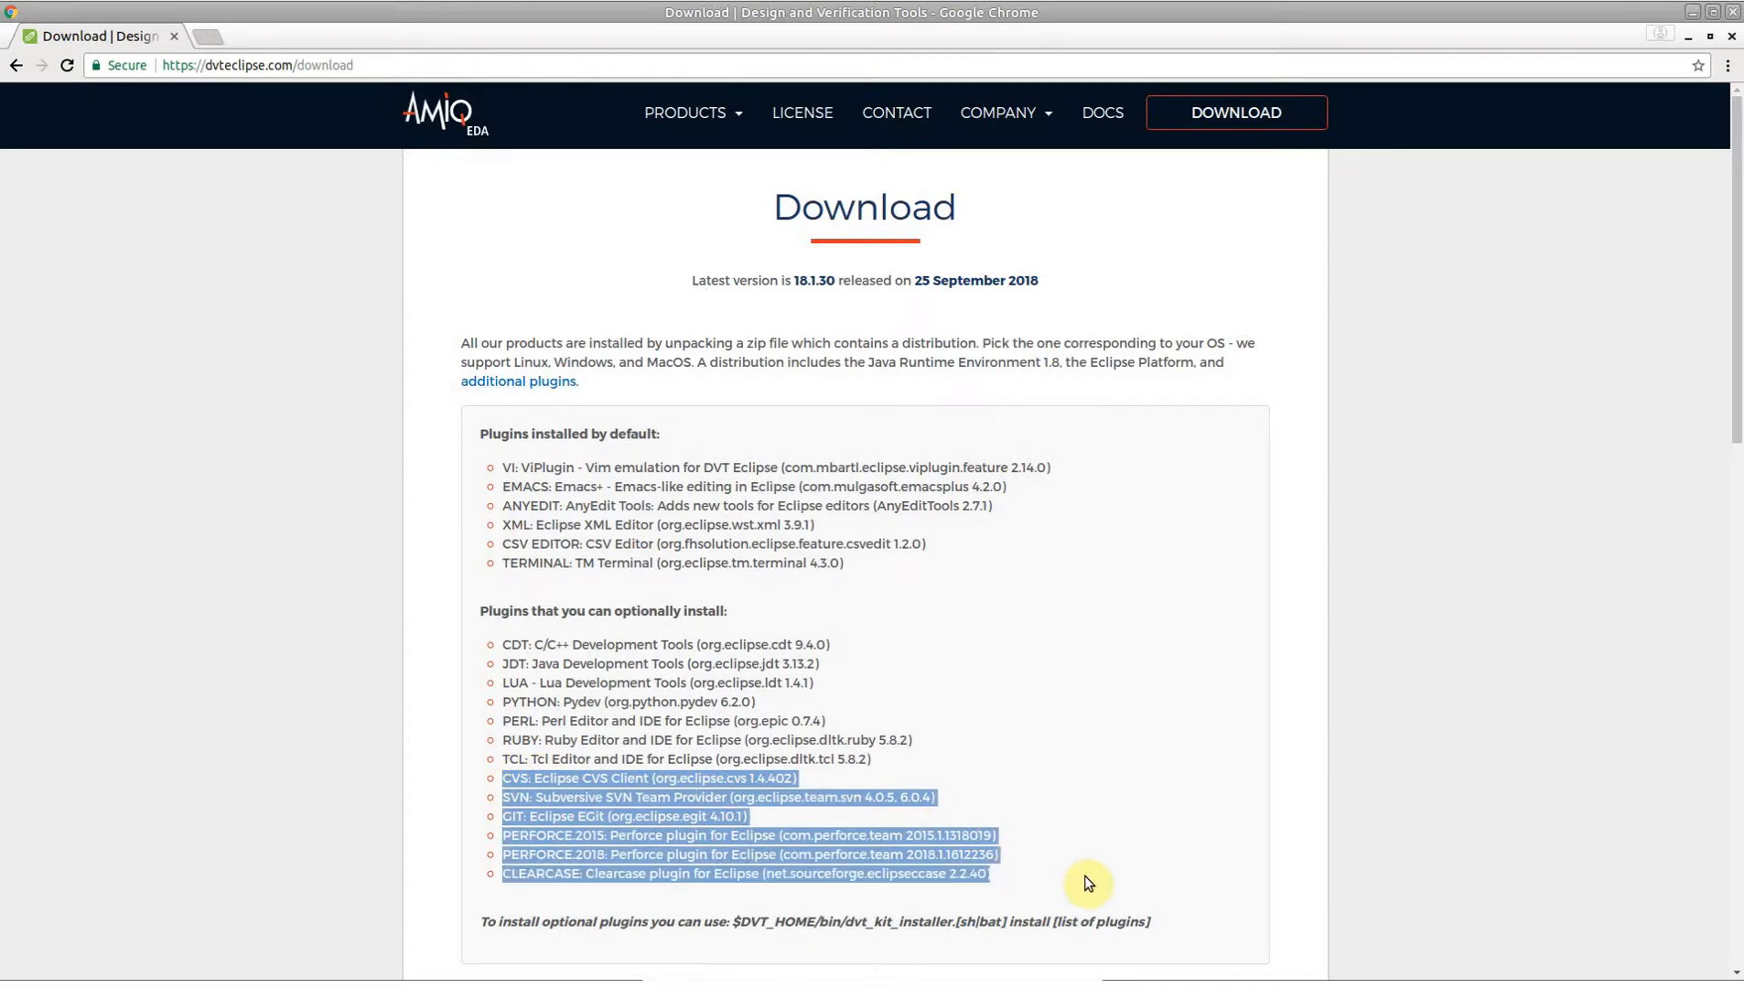
mouse_move(1085, 872)
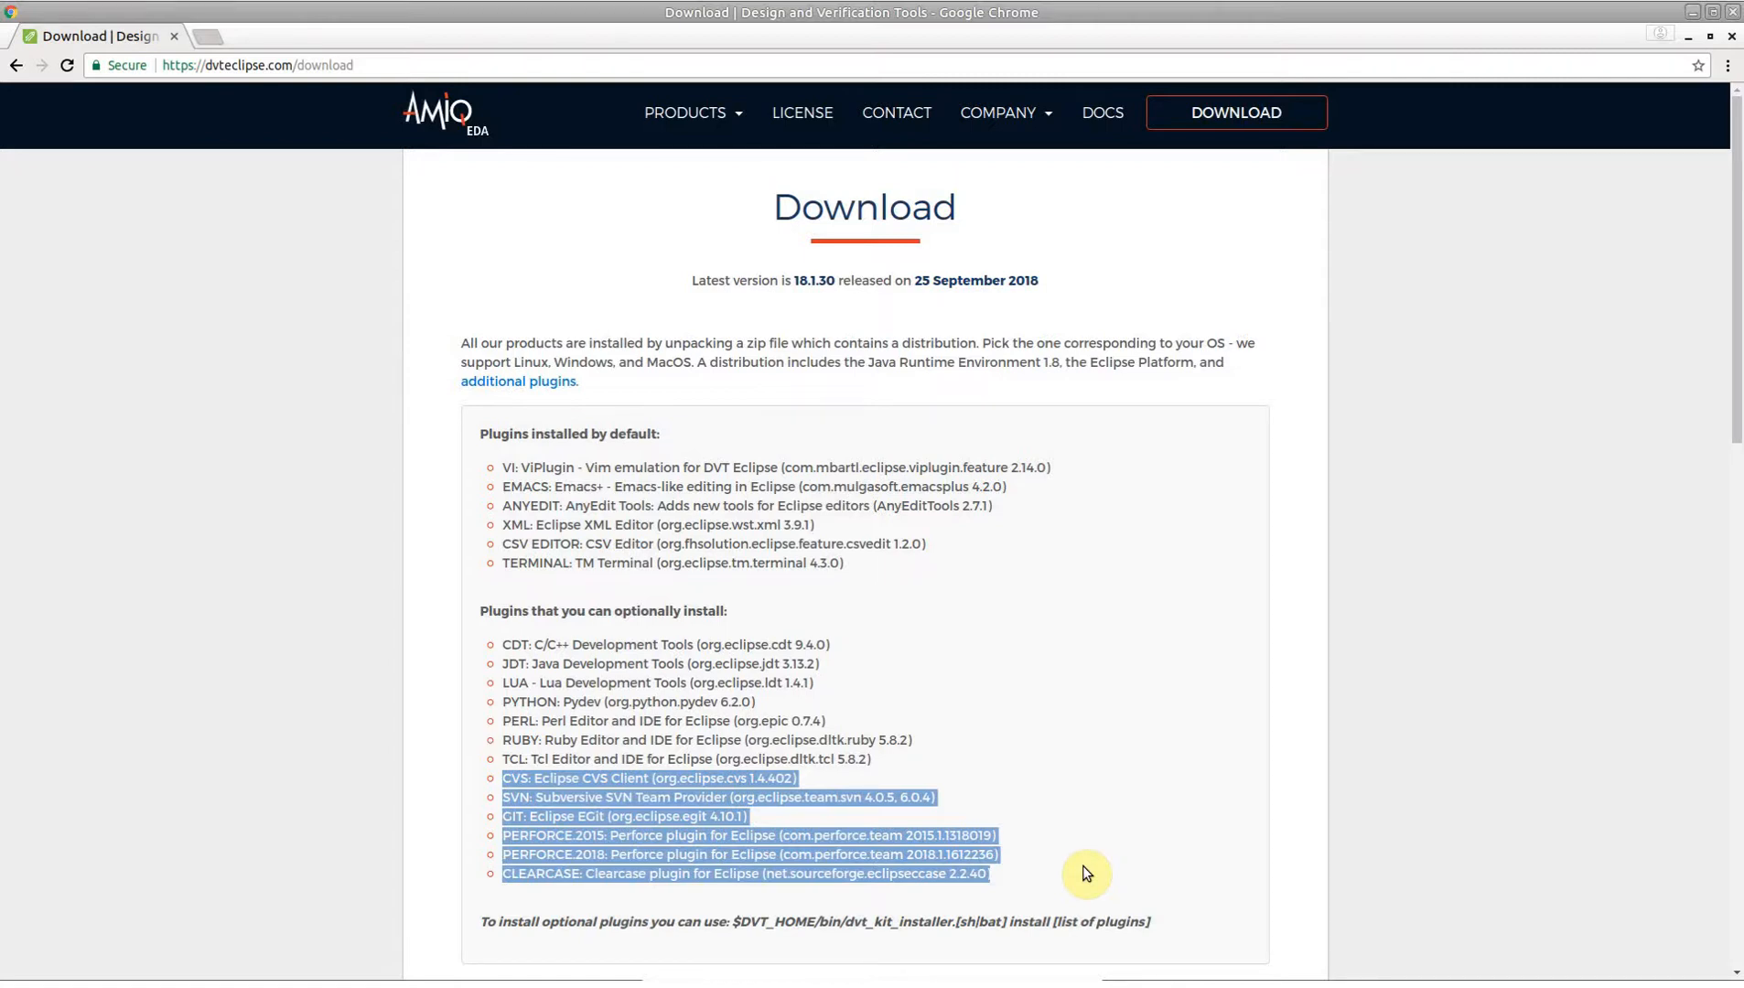
mouse_move(657, 565)
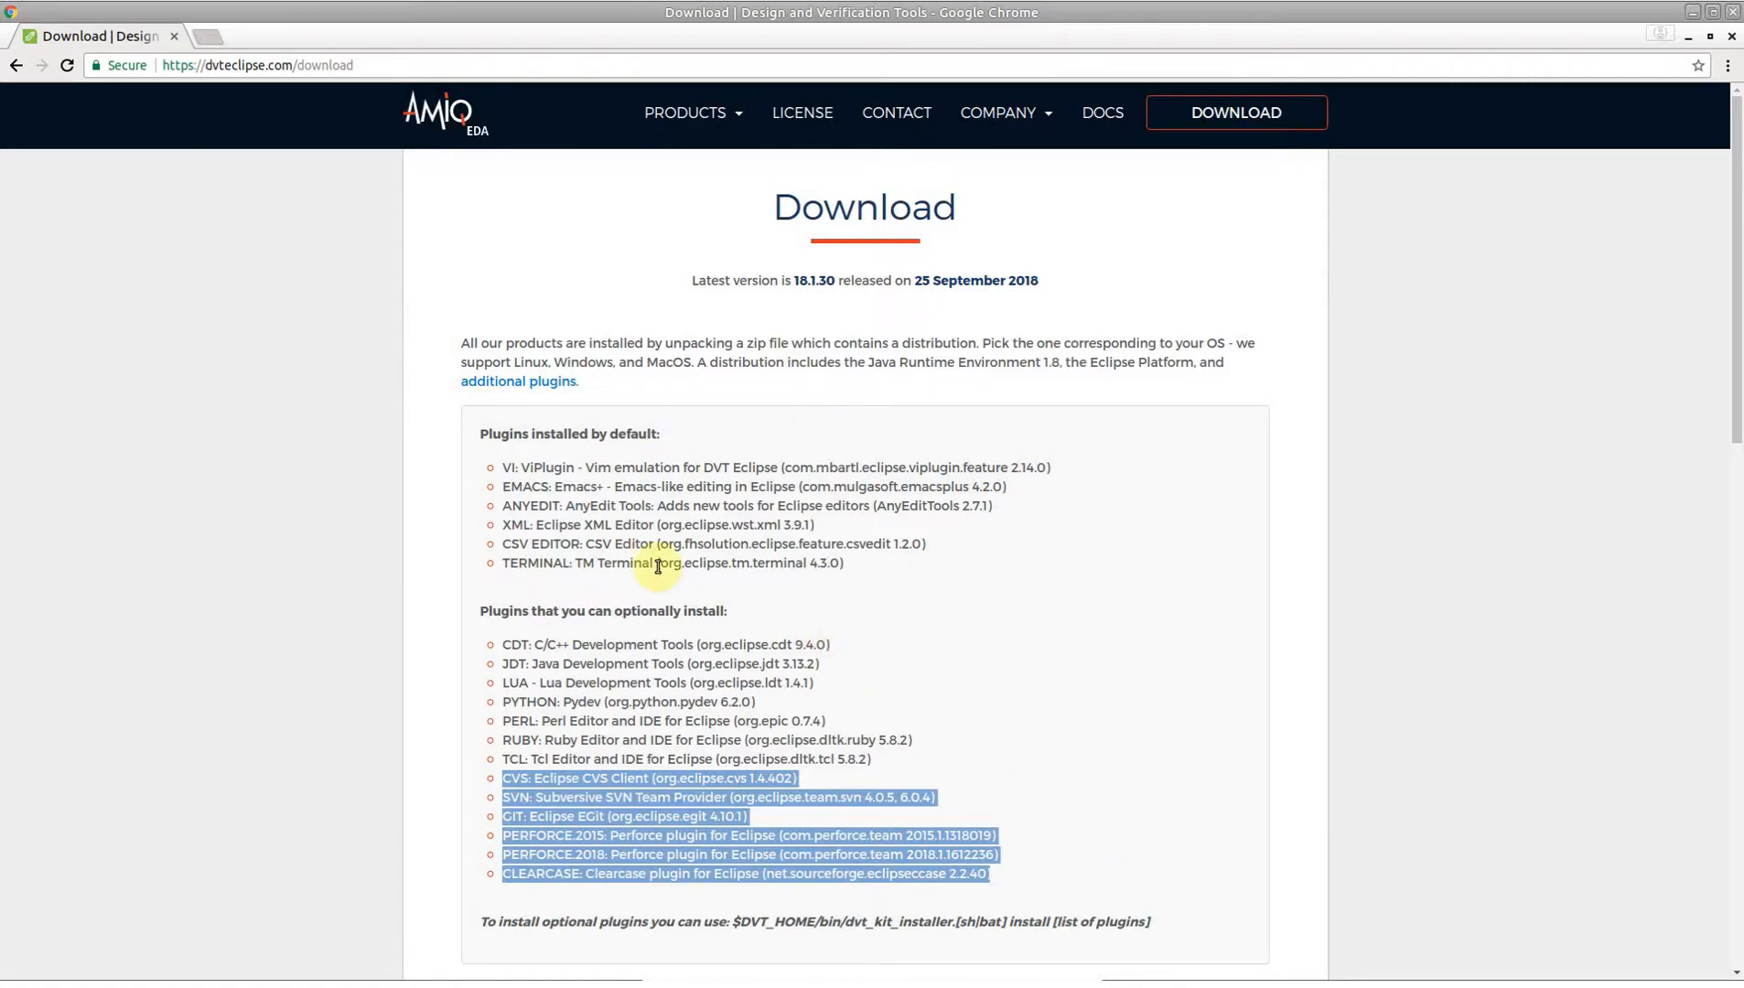
mouse_move(882, 652)
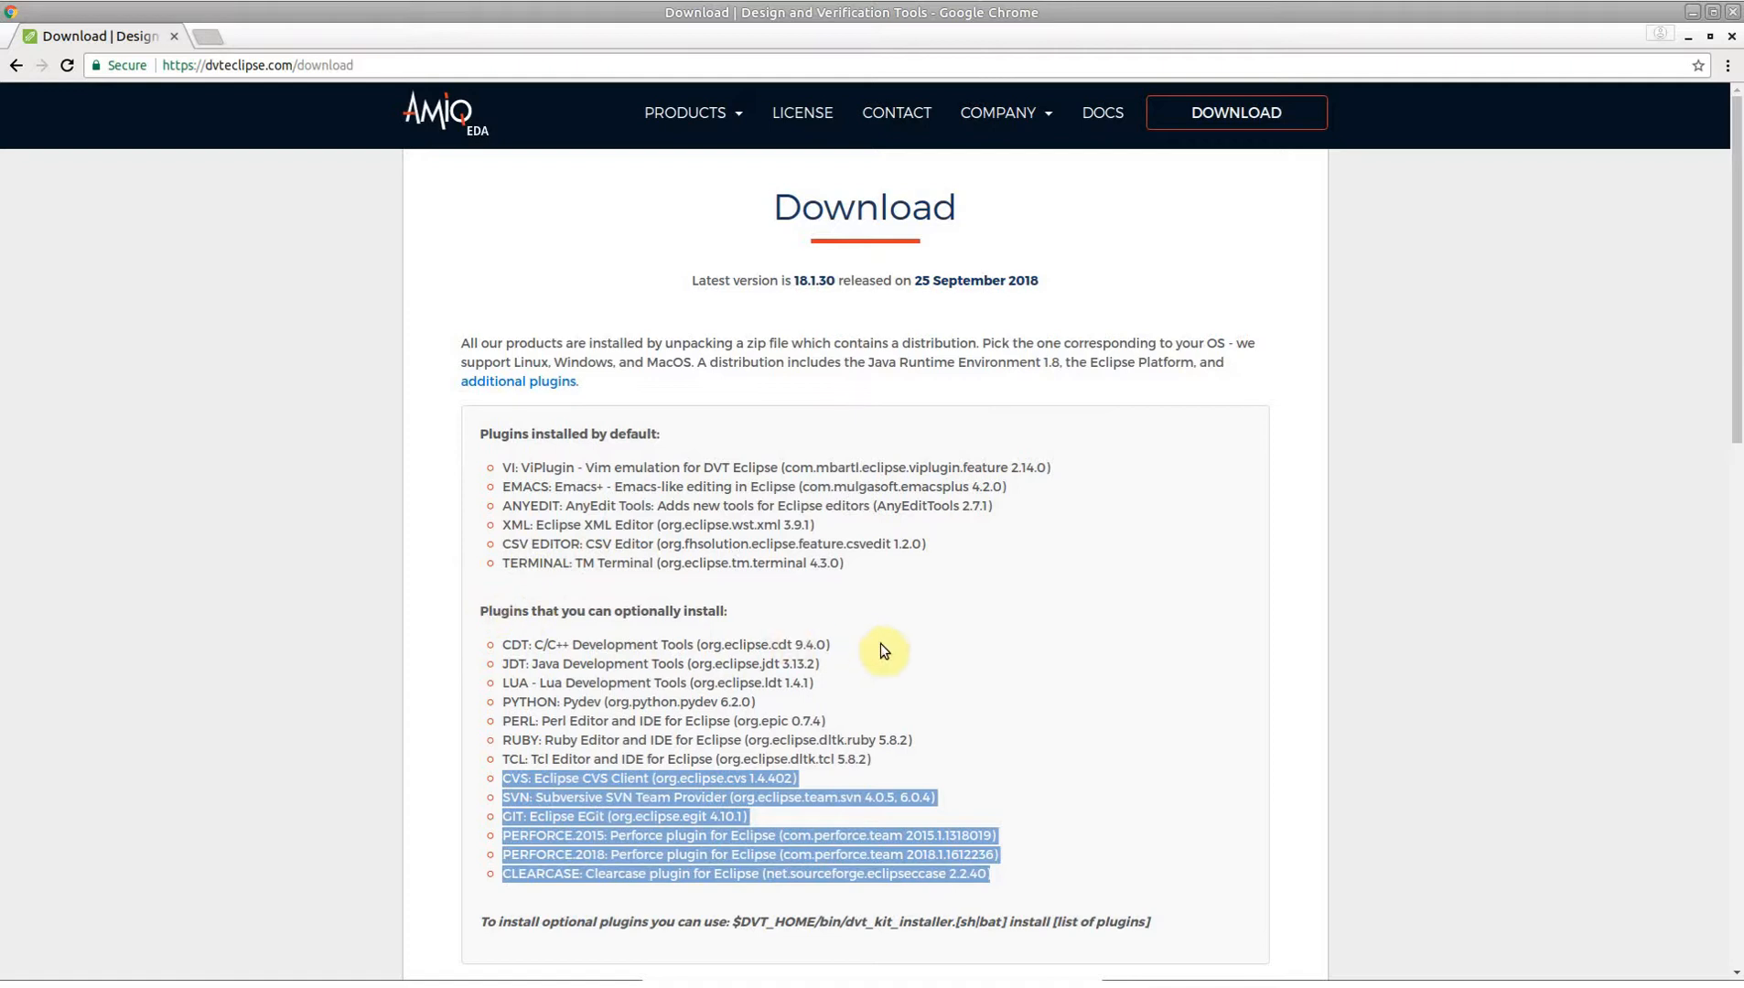
scroll(up, 3)
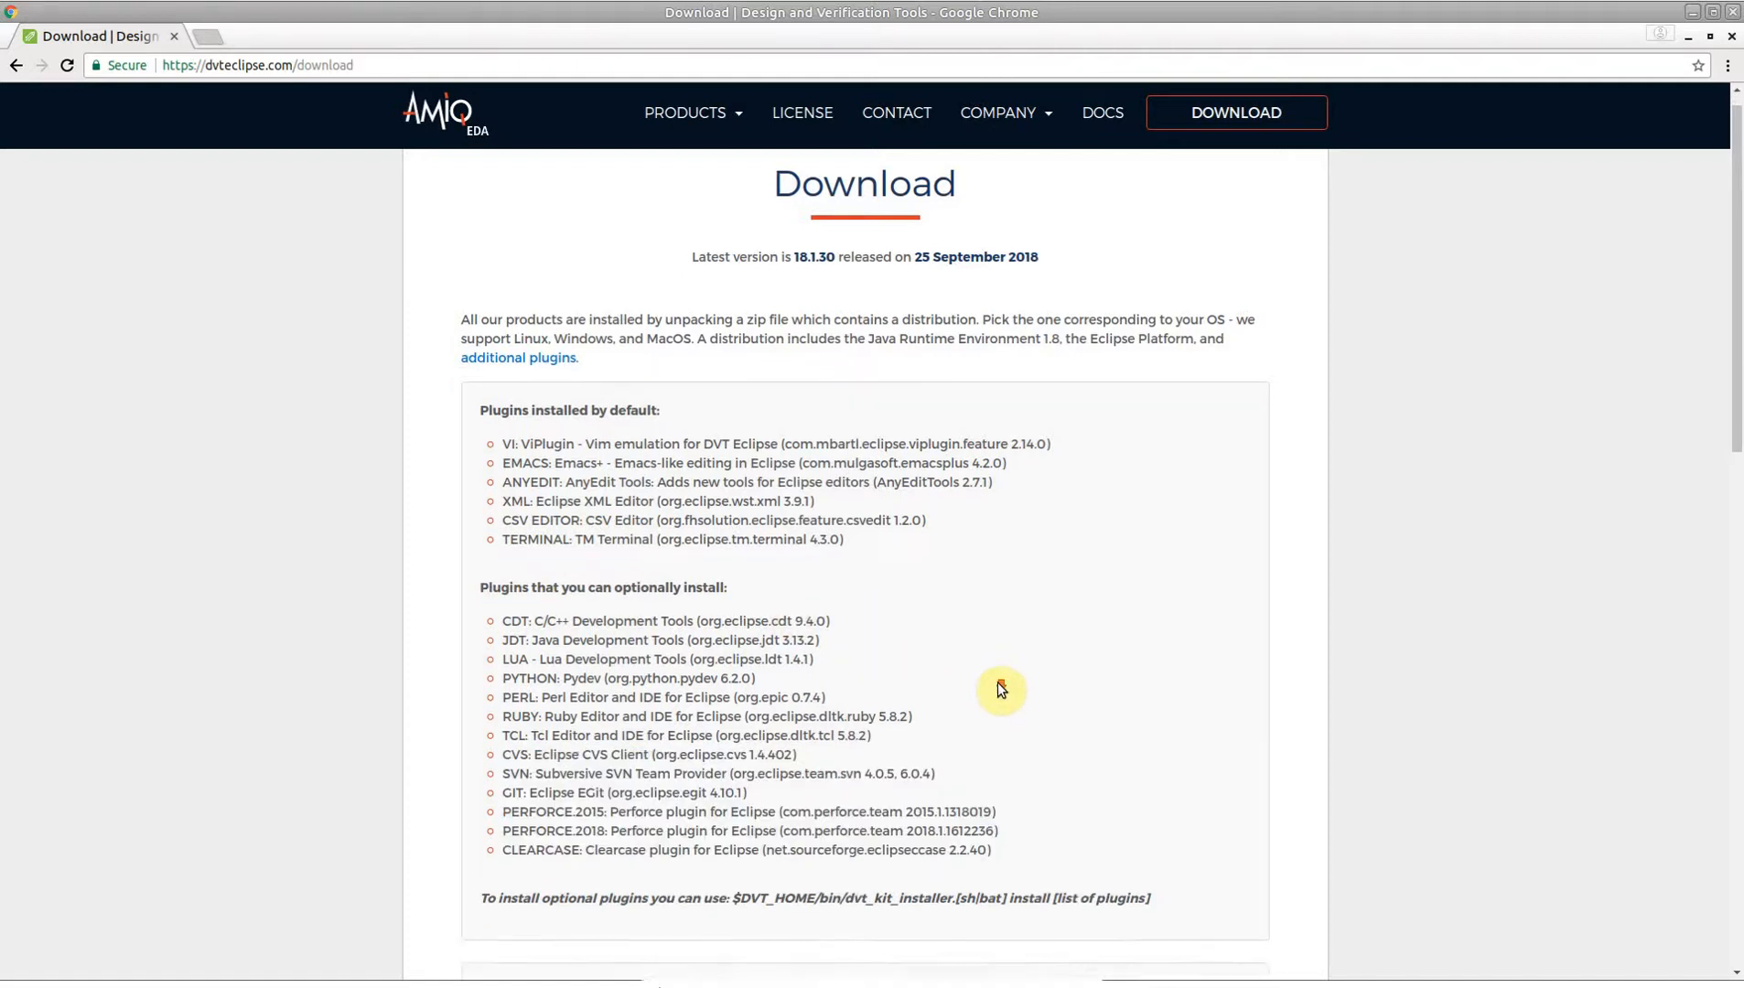
Start downloading the DVT 18.1.30 Linux 64 distribution zip.
scroll(down, 3)
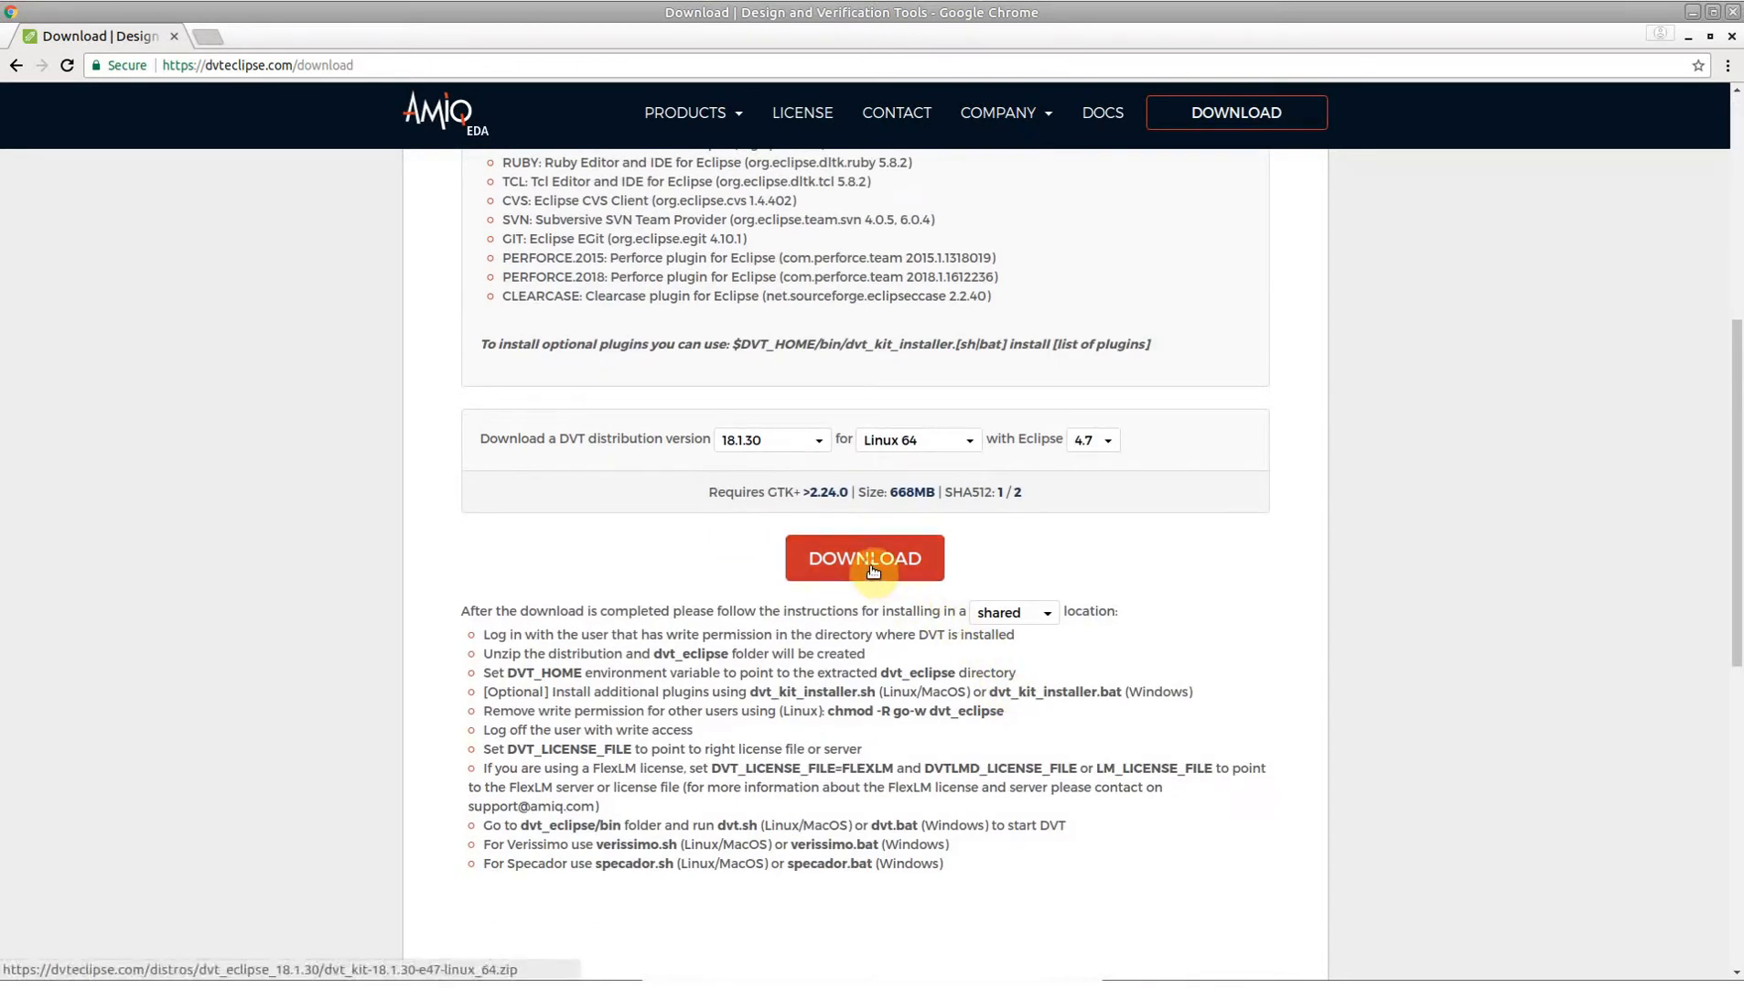
click(863, 558)
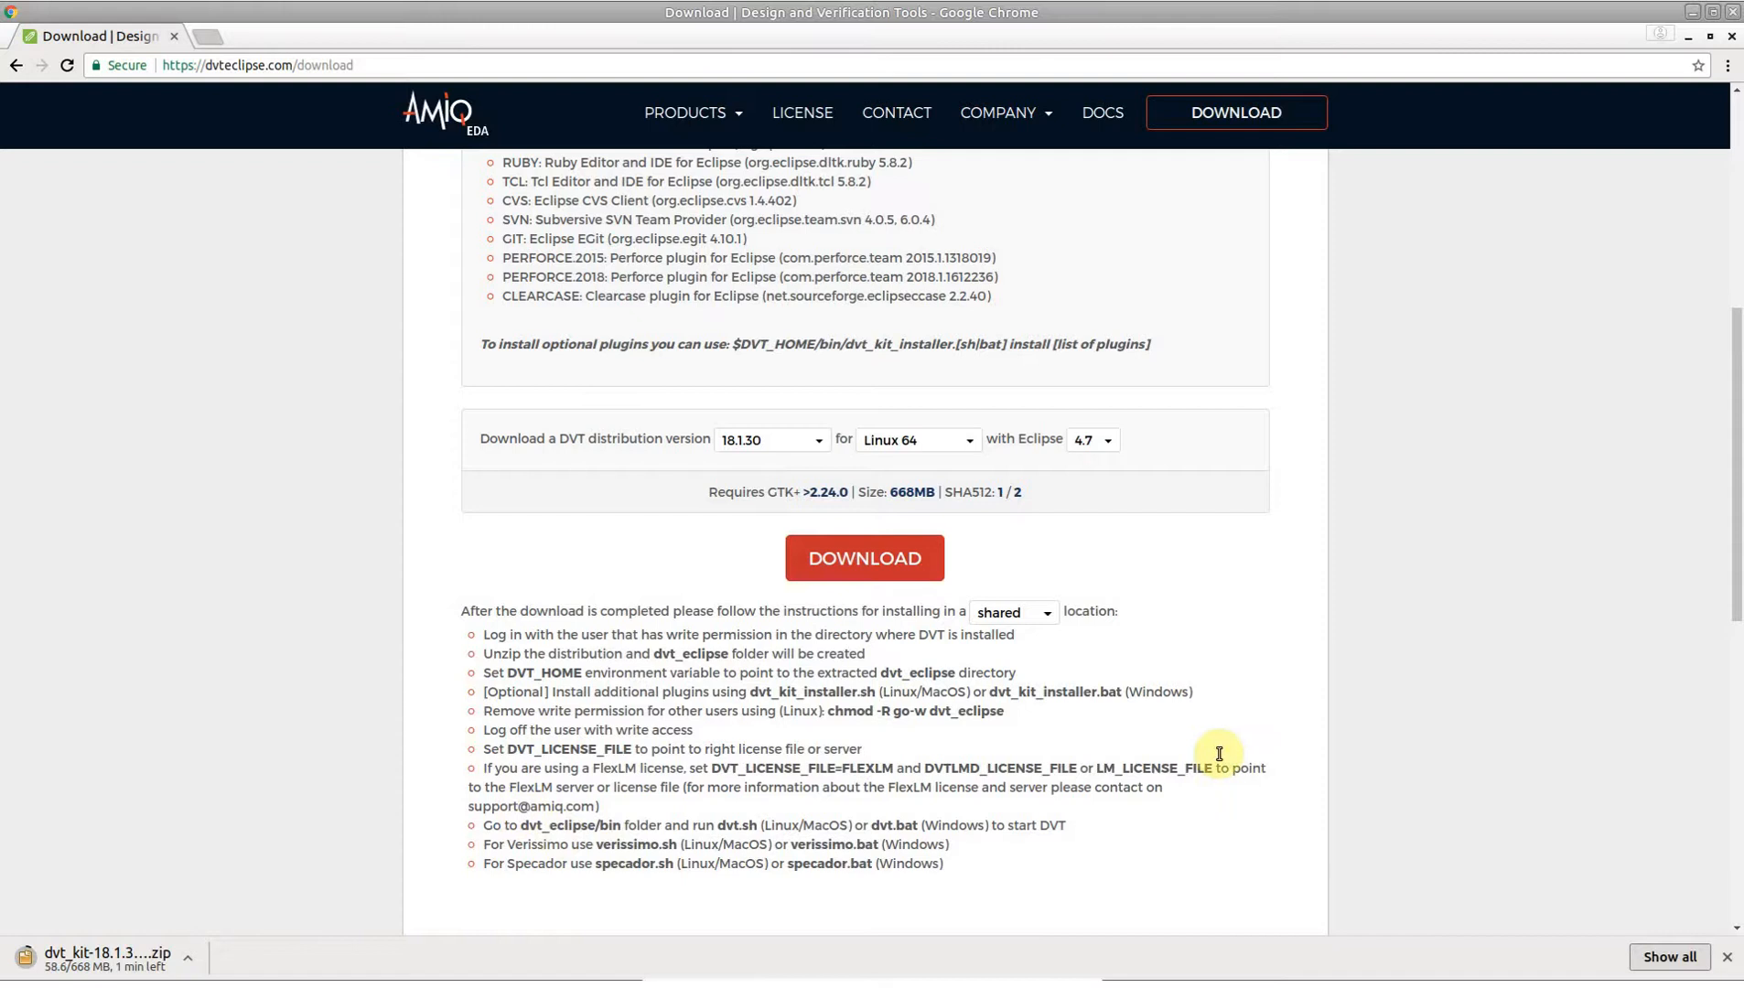
mouse_move(481, 692)
text(unzip dv)
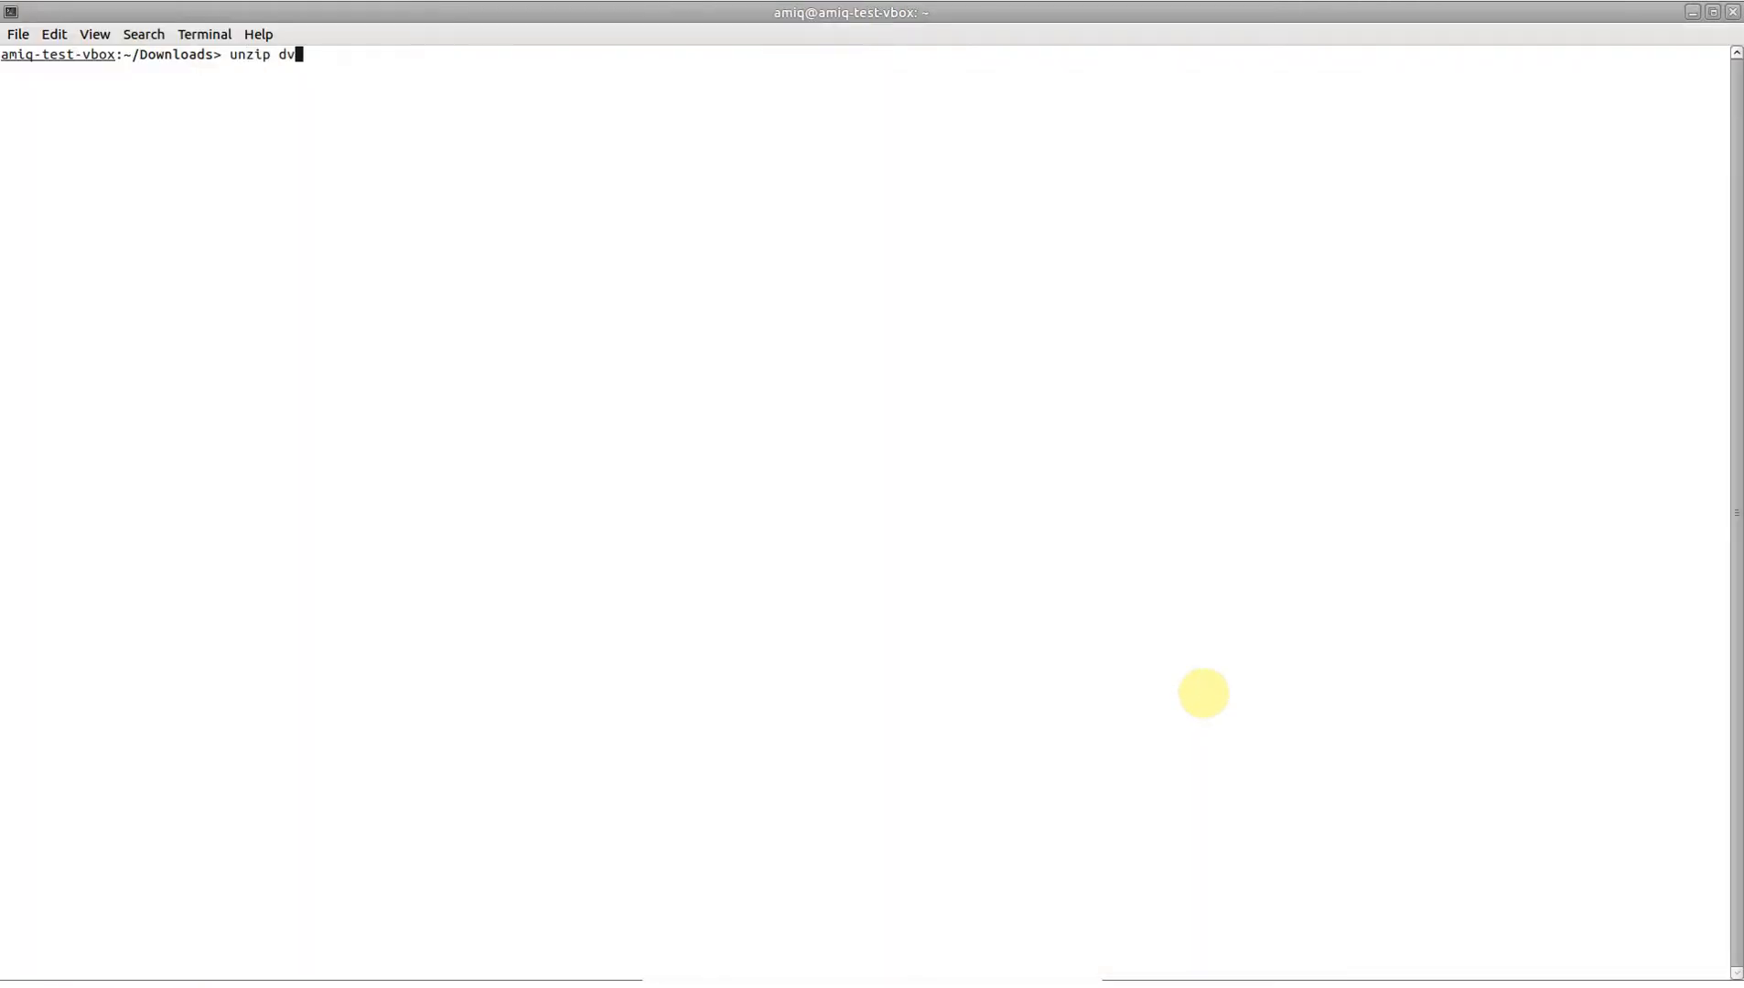
Unzip the downloaded DVT kit and set DVT_HOME to the extracted dvt_eclipse folder.
key(Return)
text(setenv D)
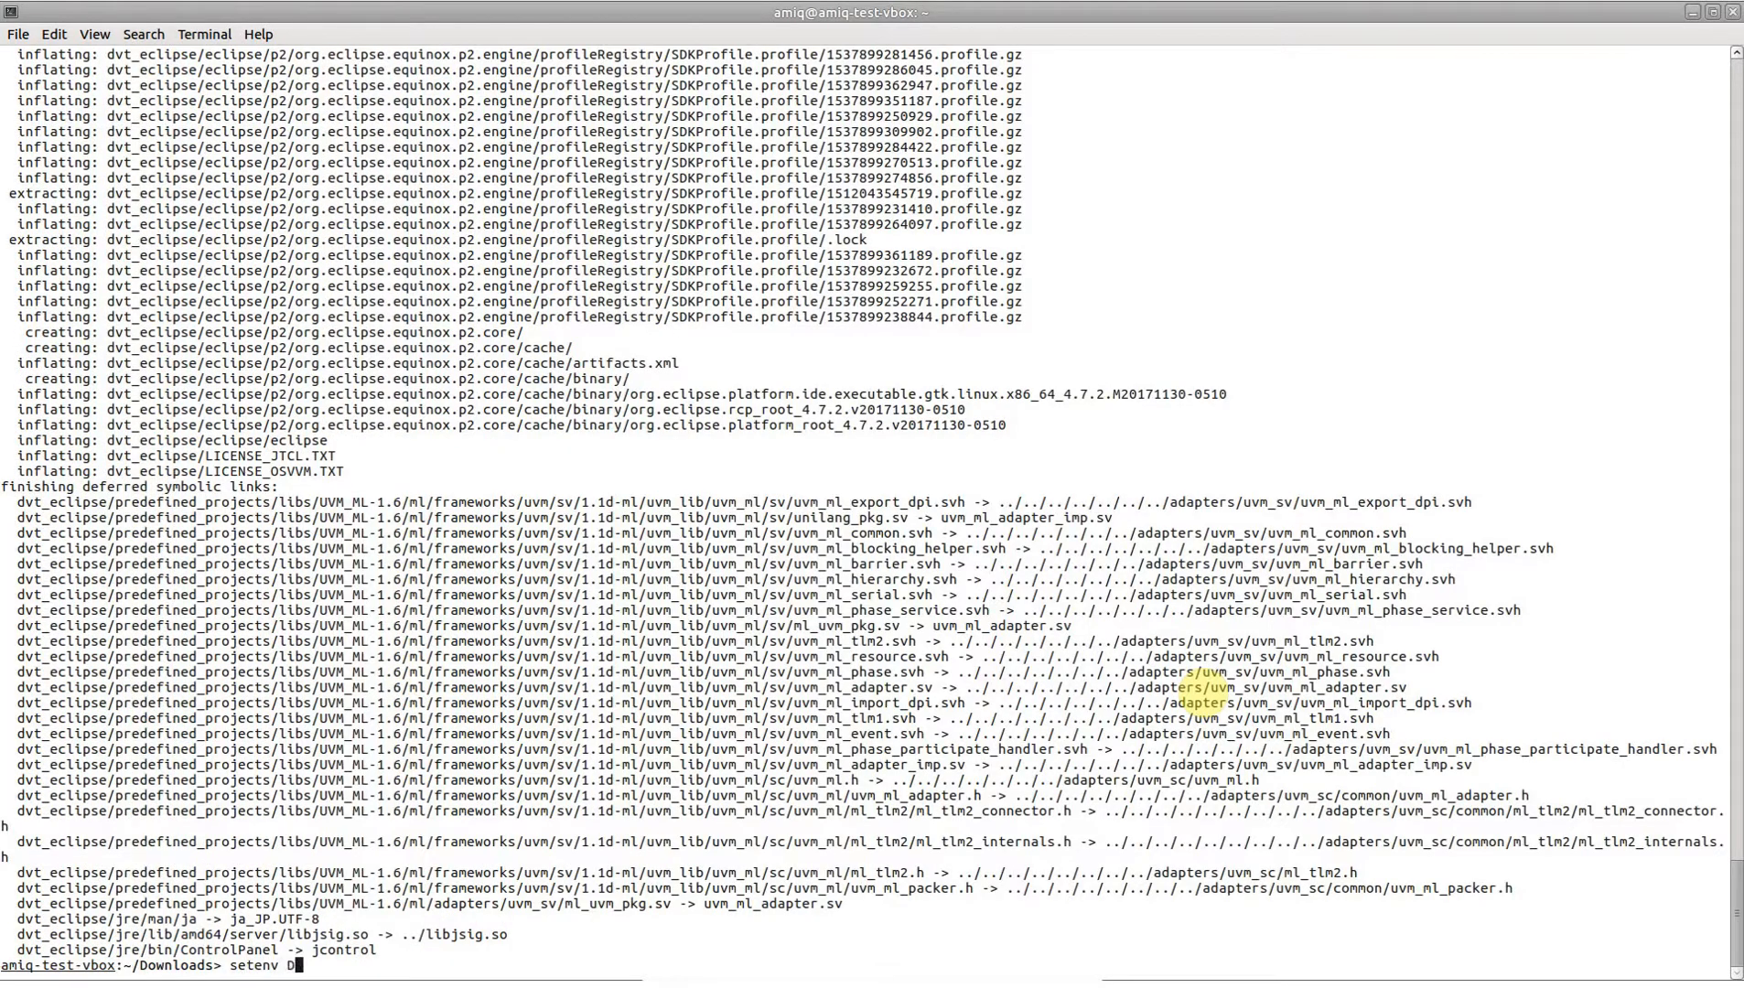
text(VT_HOME `pwd)
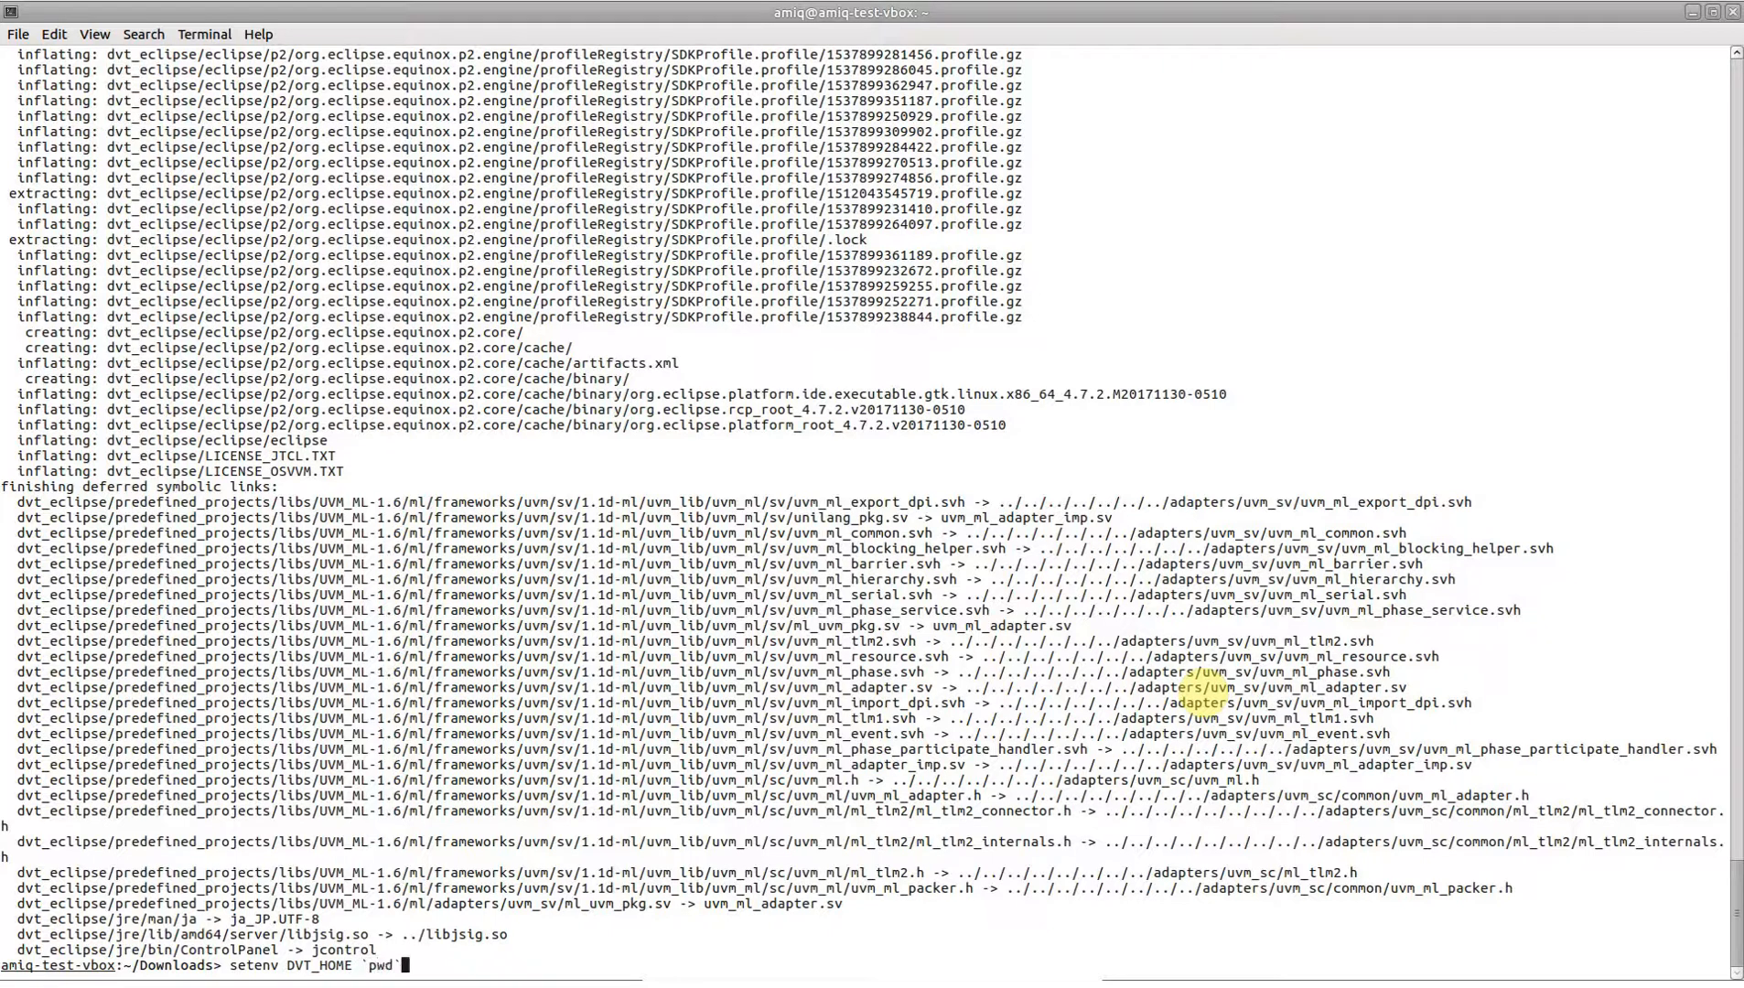
text(/dvt_eclipse)
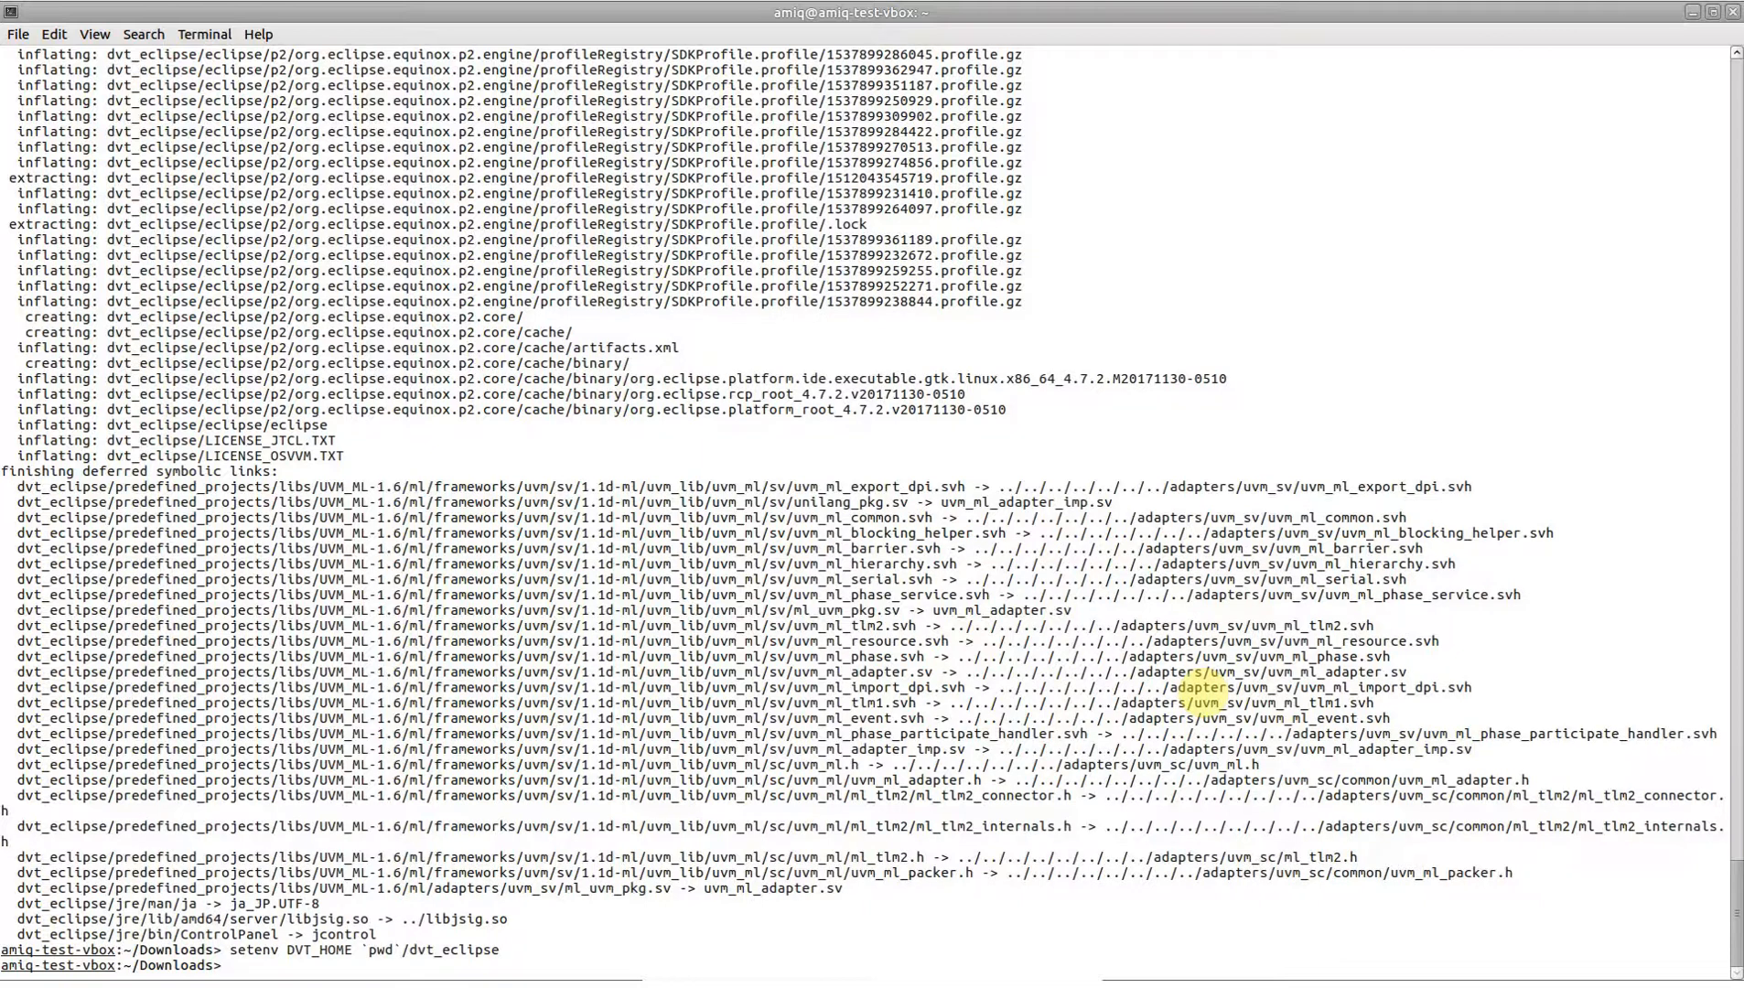
Install the EGit plugin group via $DVT_HOME/bin/dvt_kit_installer.sh -i git.
text($DVT_HOME/)
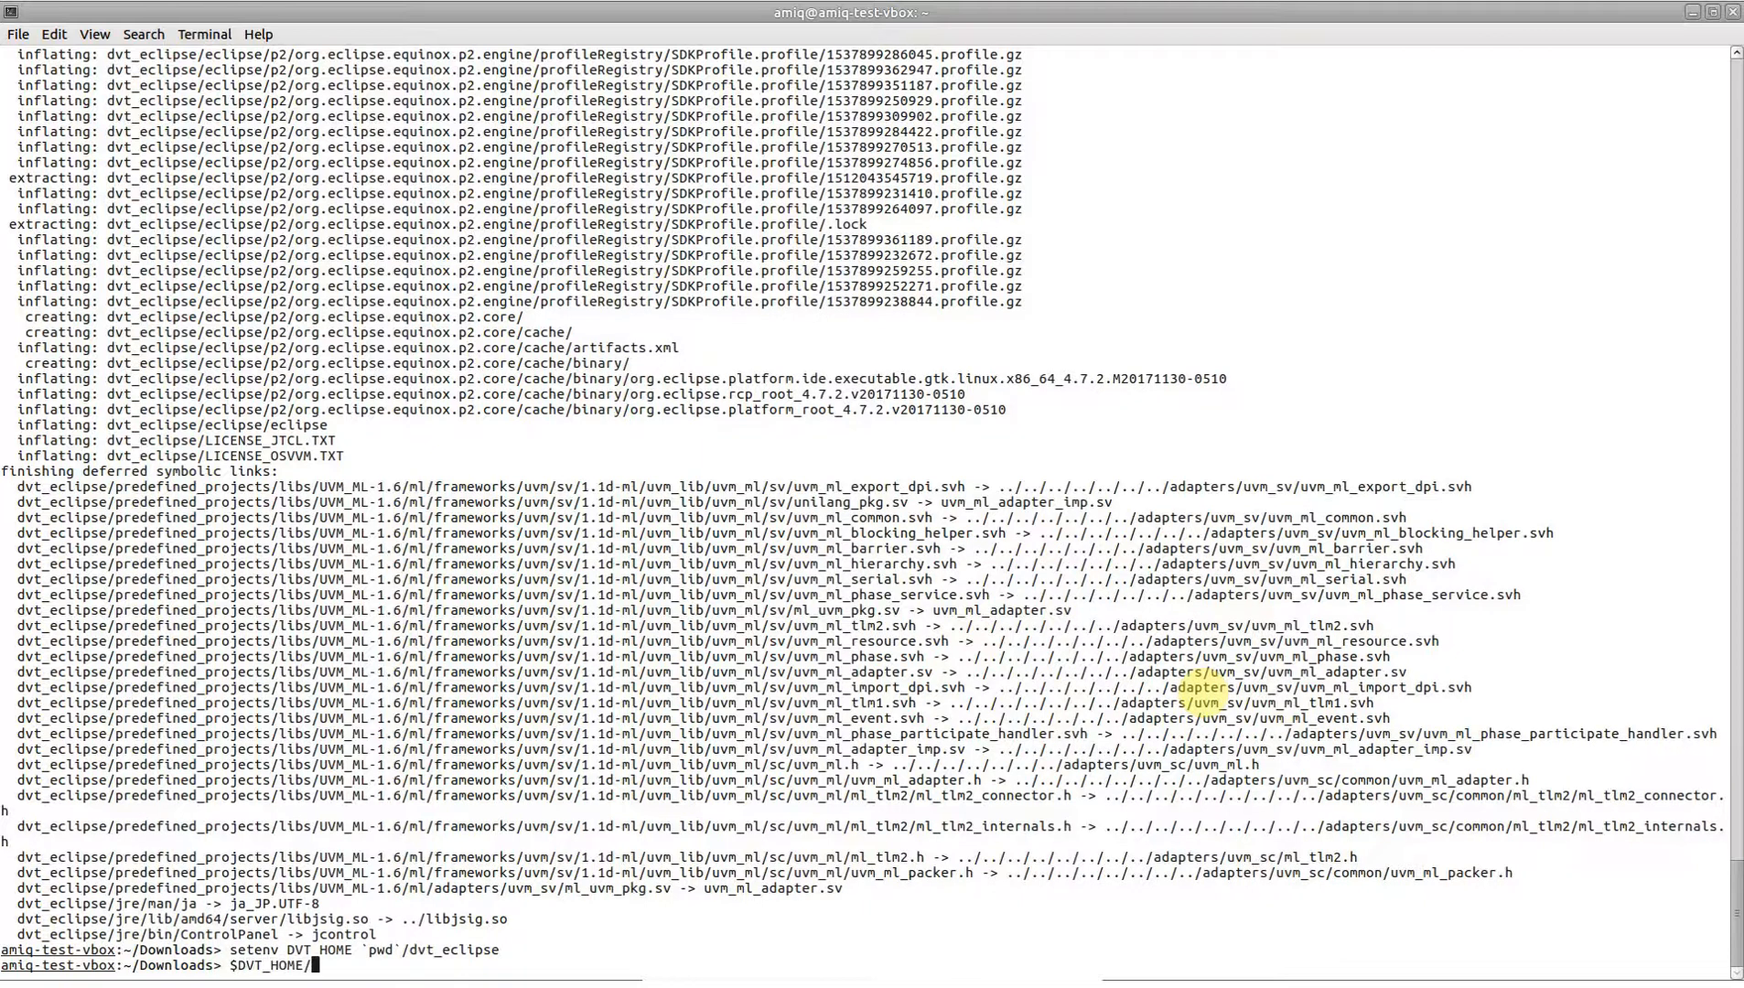
text(bin/dvt_kit_installer.sh)
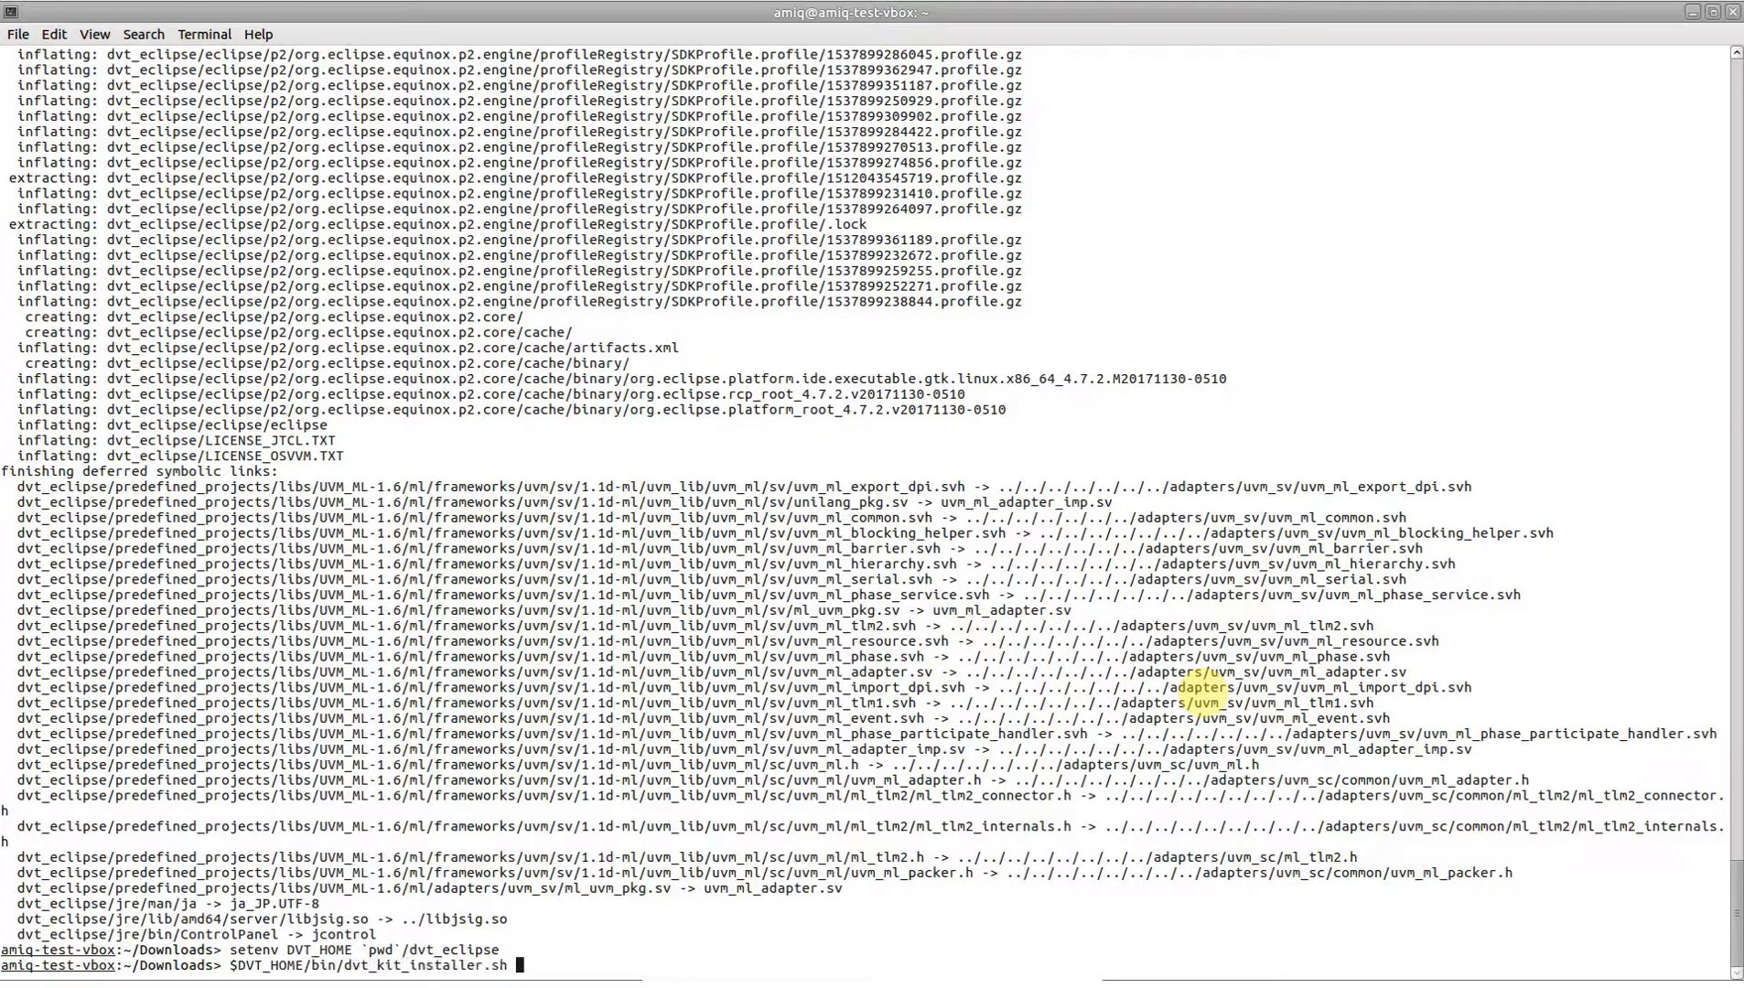
text(-i git)
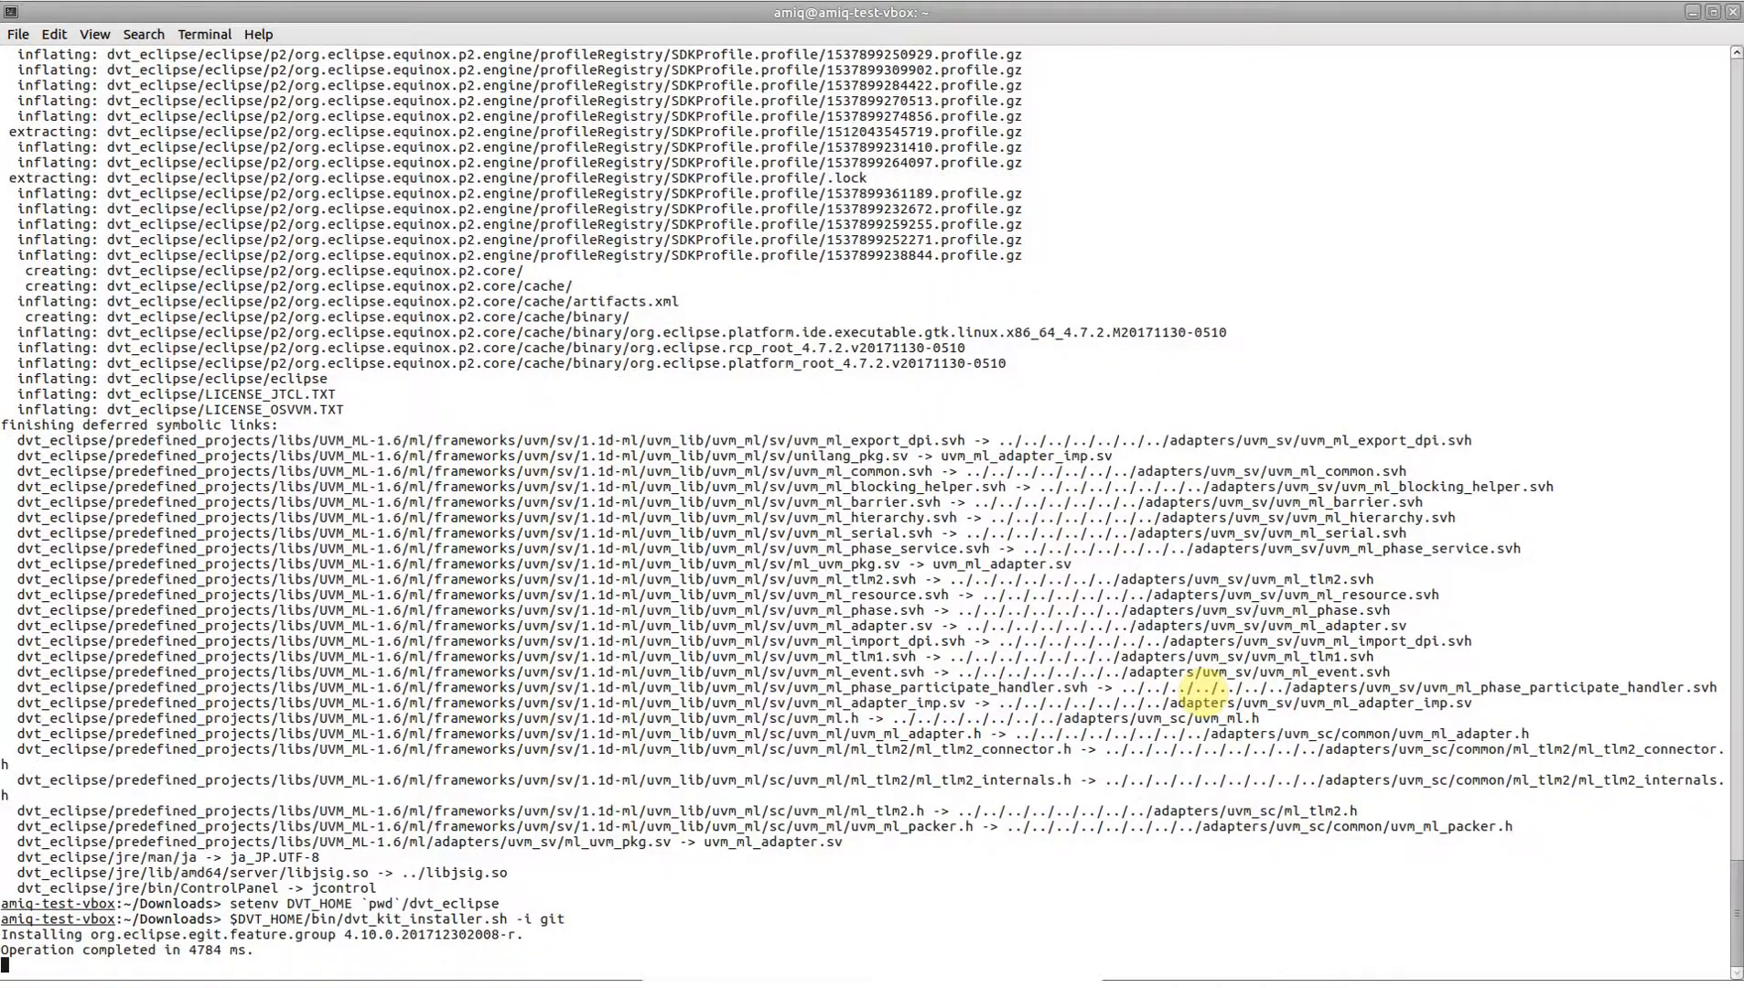
text(c)
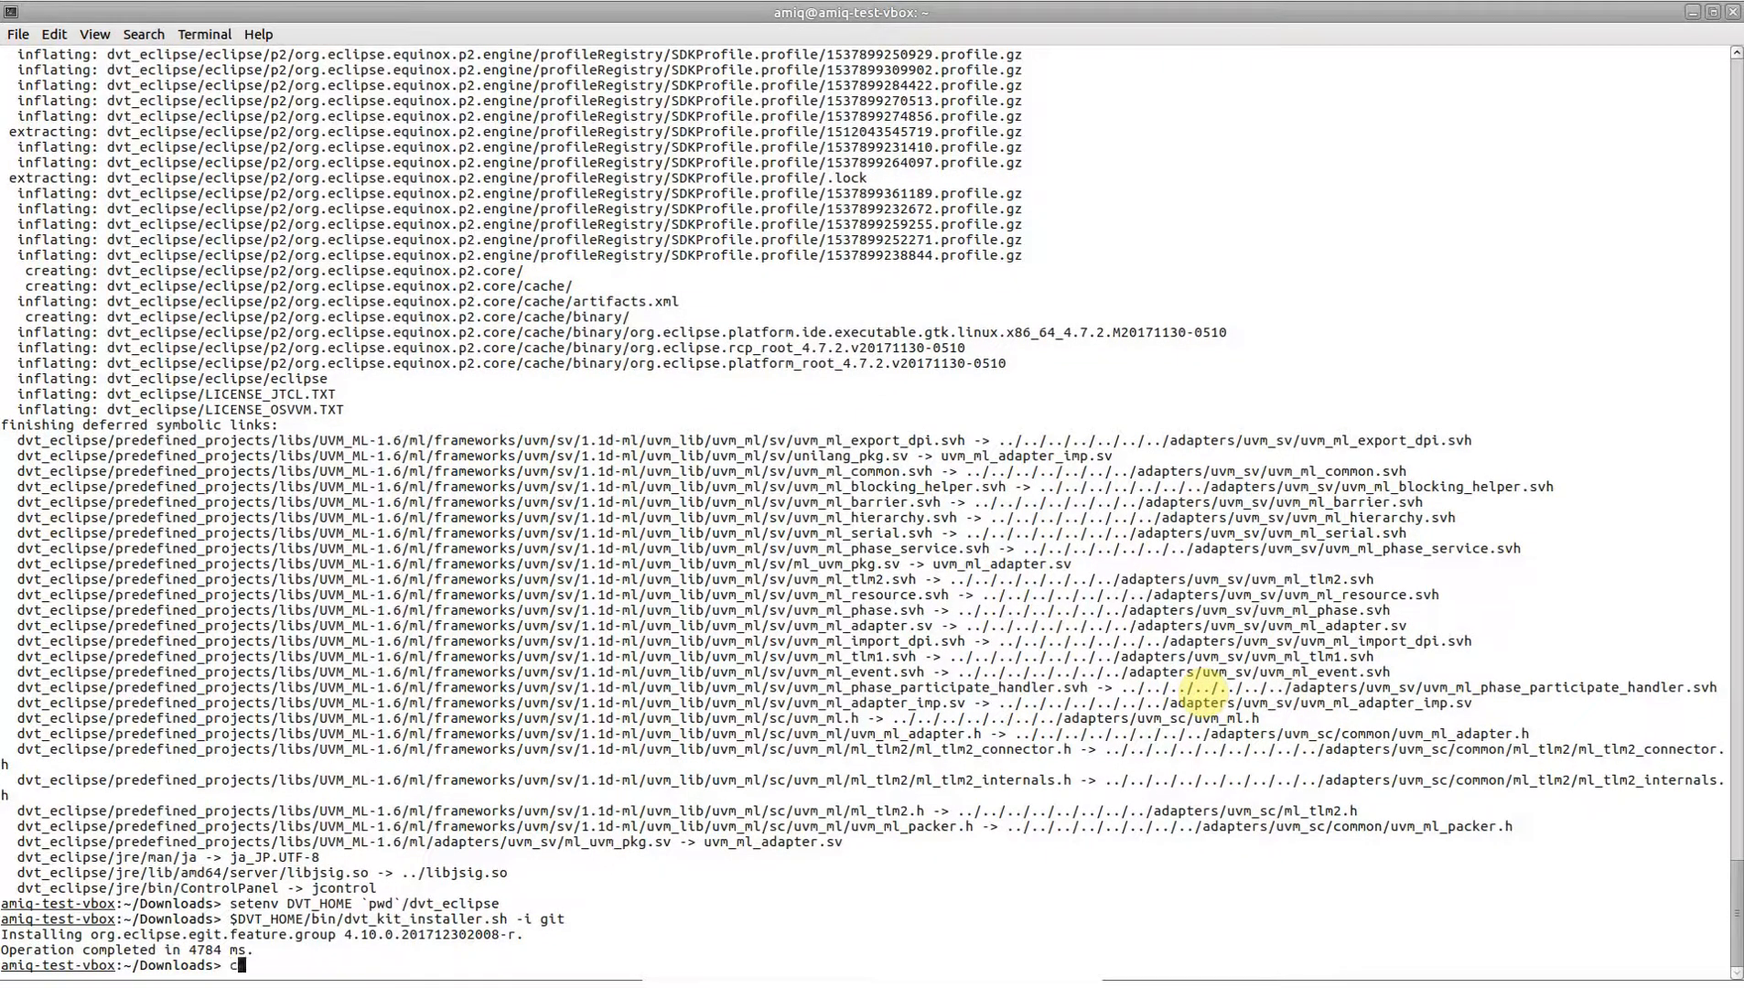
Remove group and other write permissions recursively on dvt_eclipse (chmod -R go-w).
text(hmod -R g)
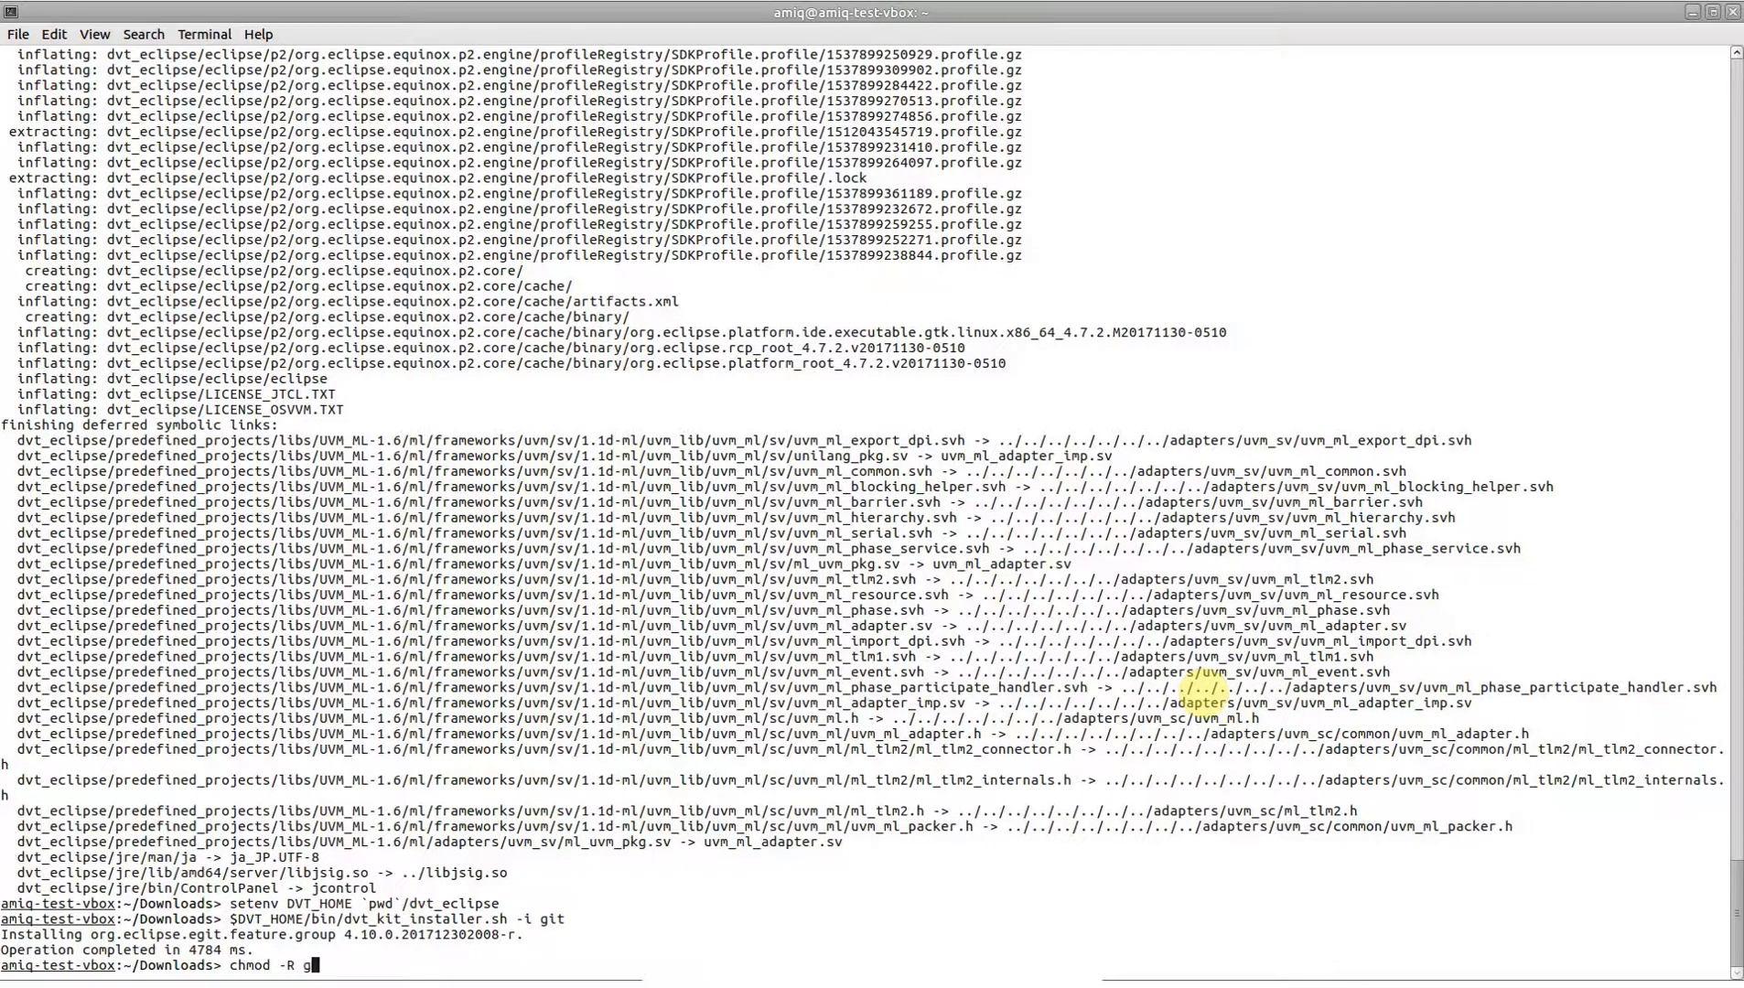
text(o-w)
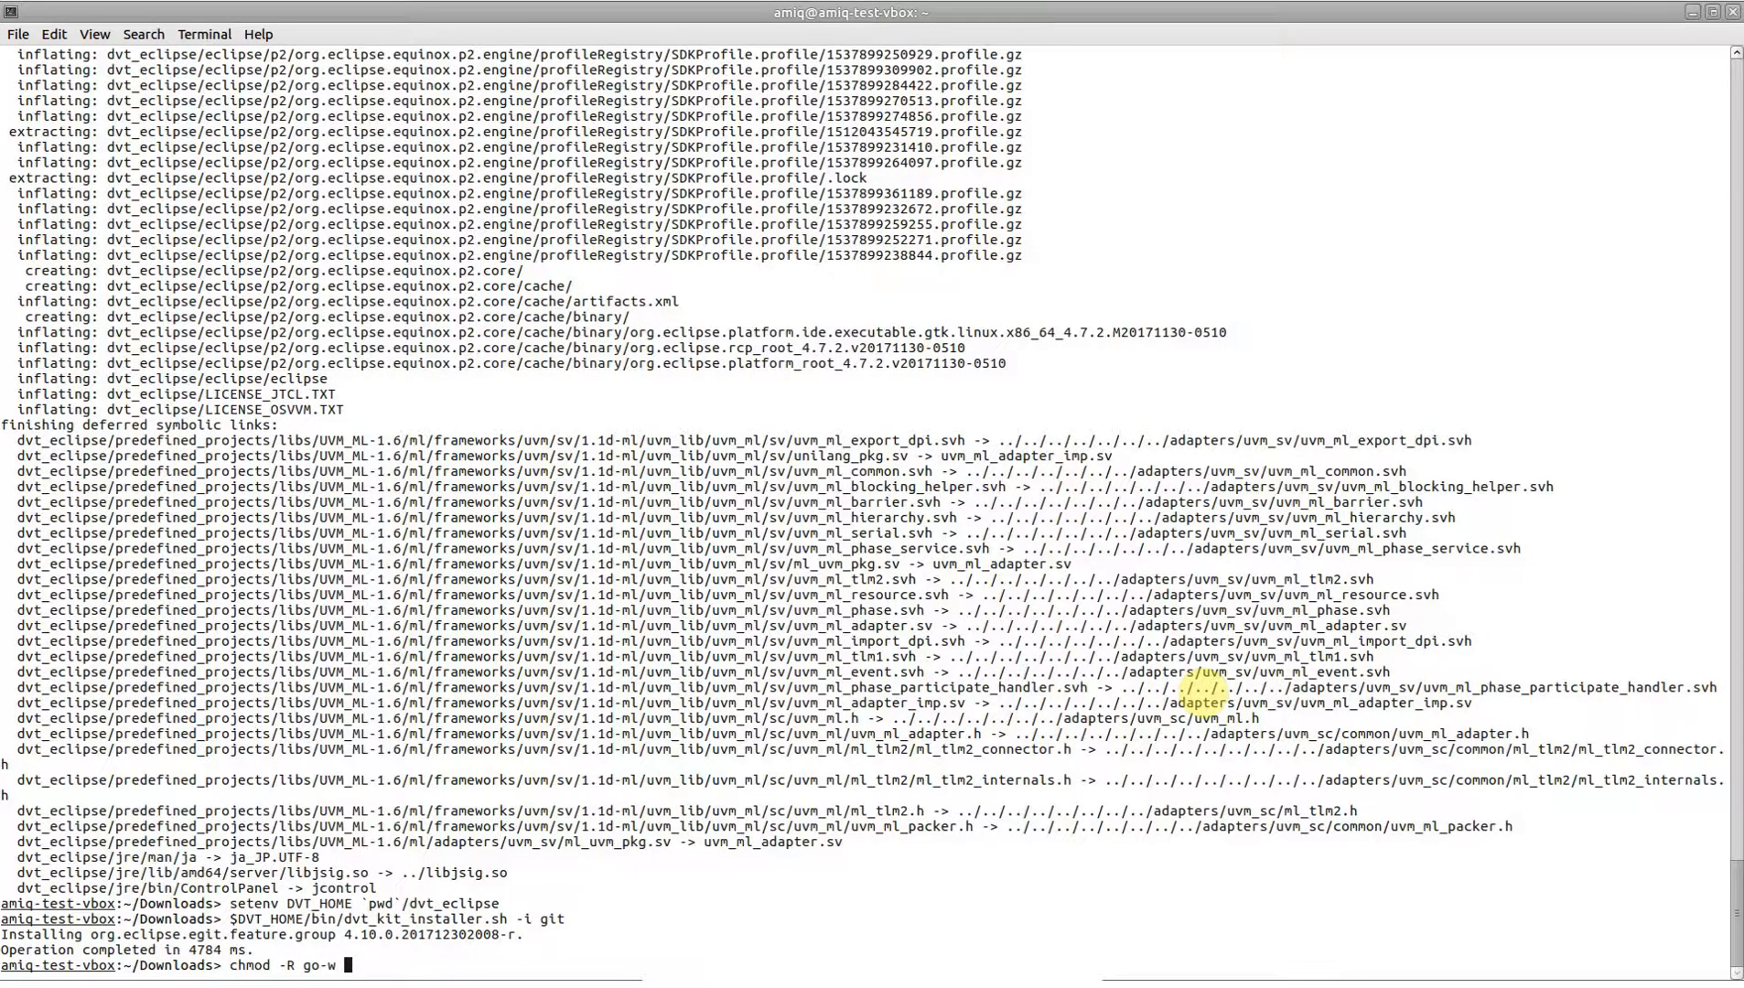
text(dvt_eclipse)
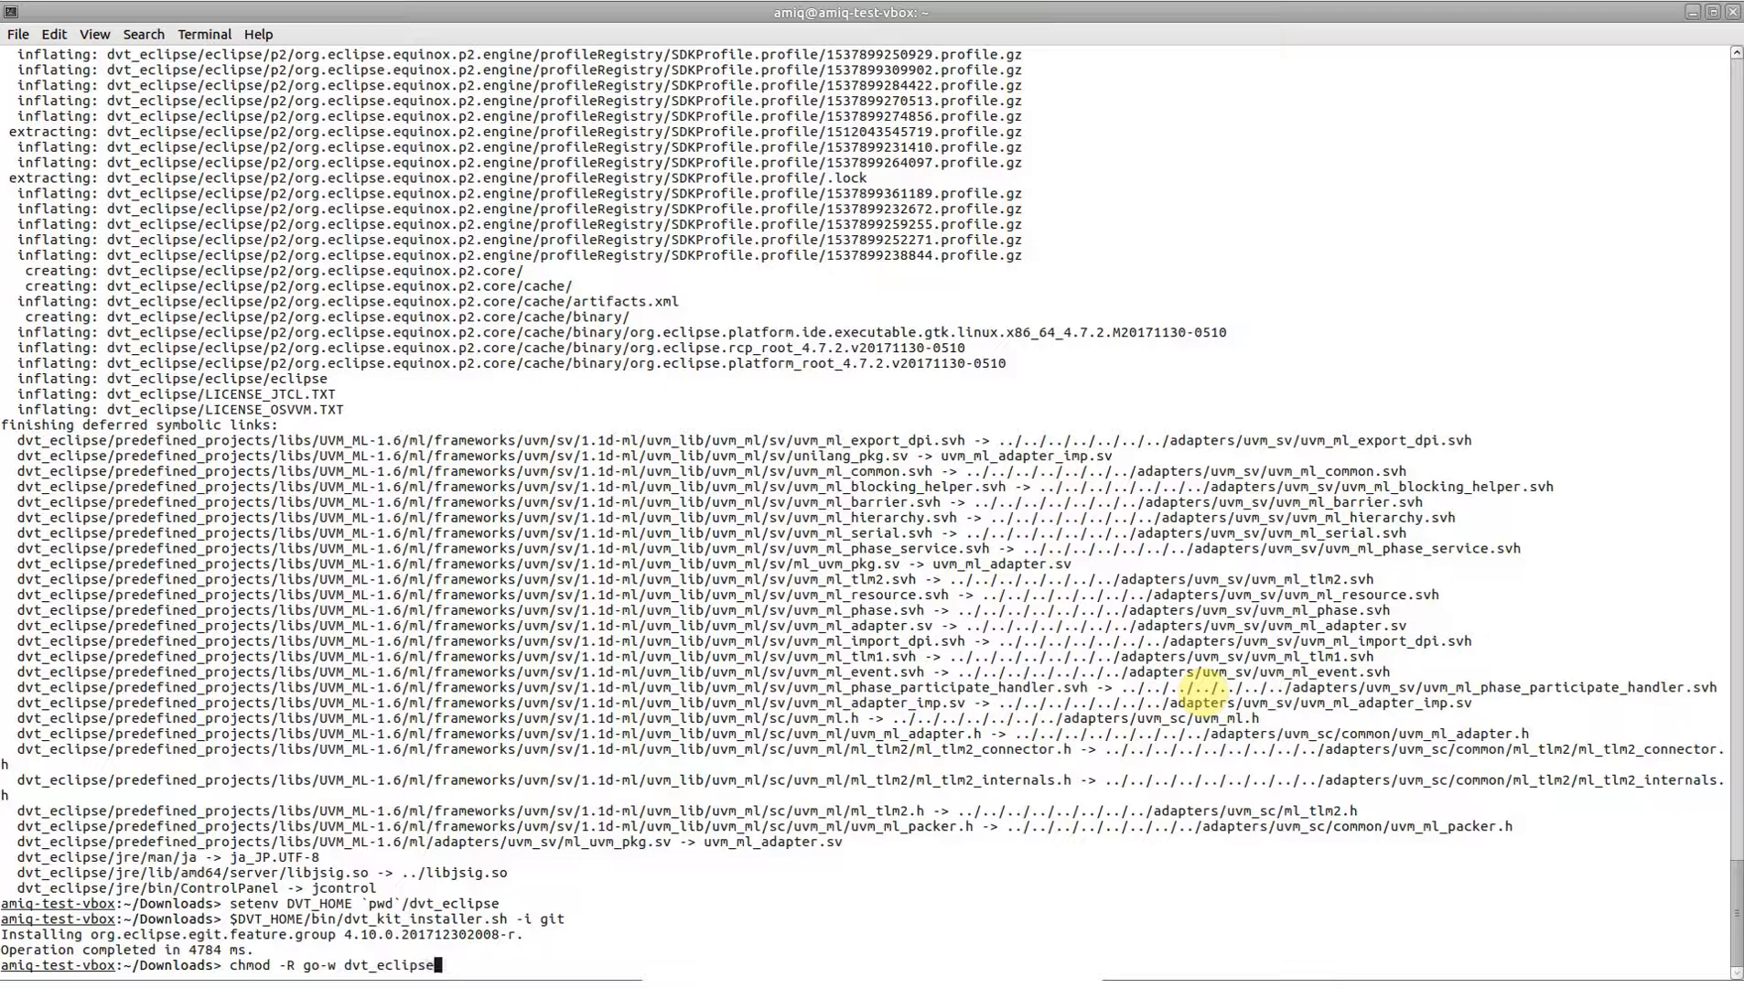
key(Return)
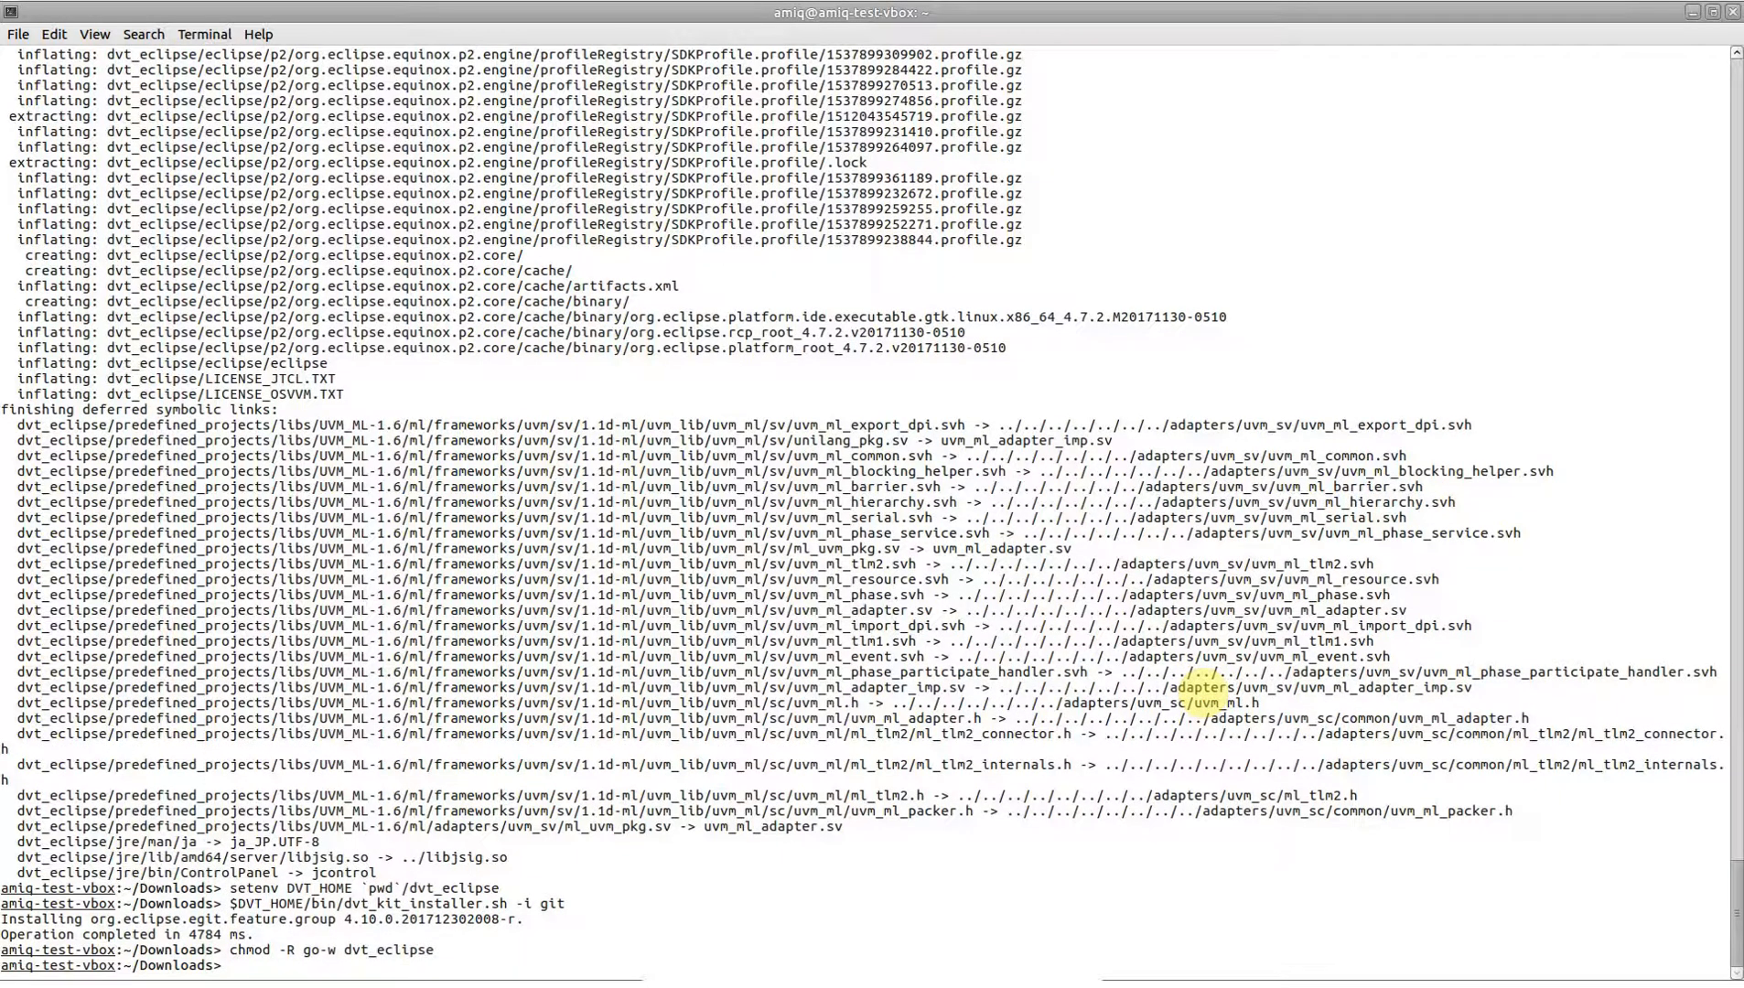